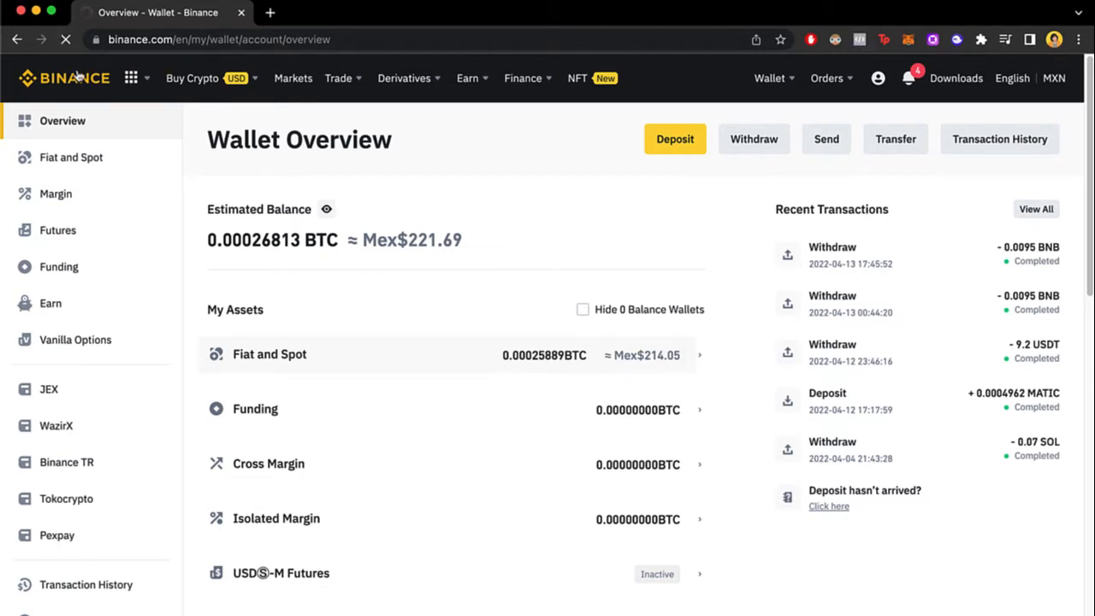
- Return to the Binance homepage, browse the Trade menu and hover the Wallet menu
{"action": "left_click", "coordinate": [64, 78]}
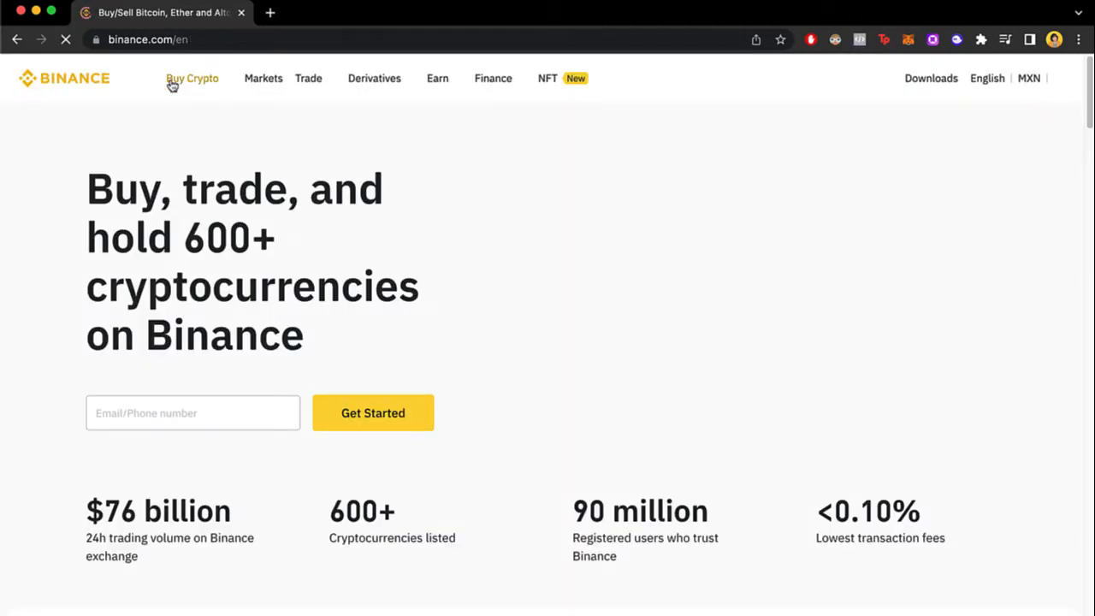
{"action": "left_click", "coordinate": [192, 77]}
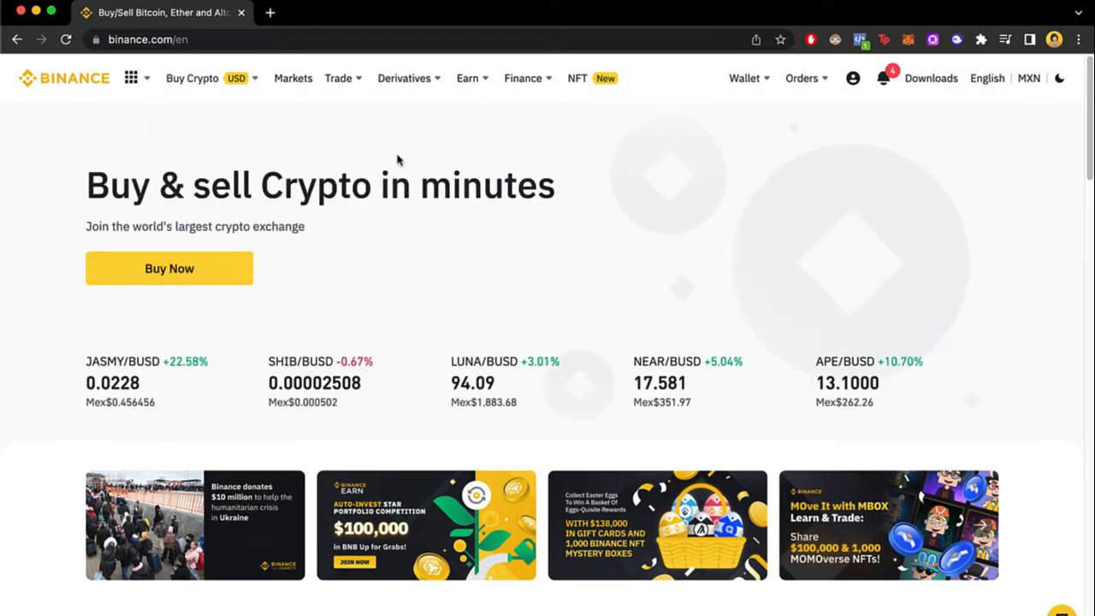
{"action": "left_click", "coordinate": [338, 78]}
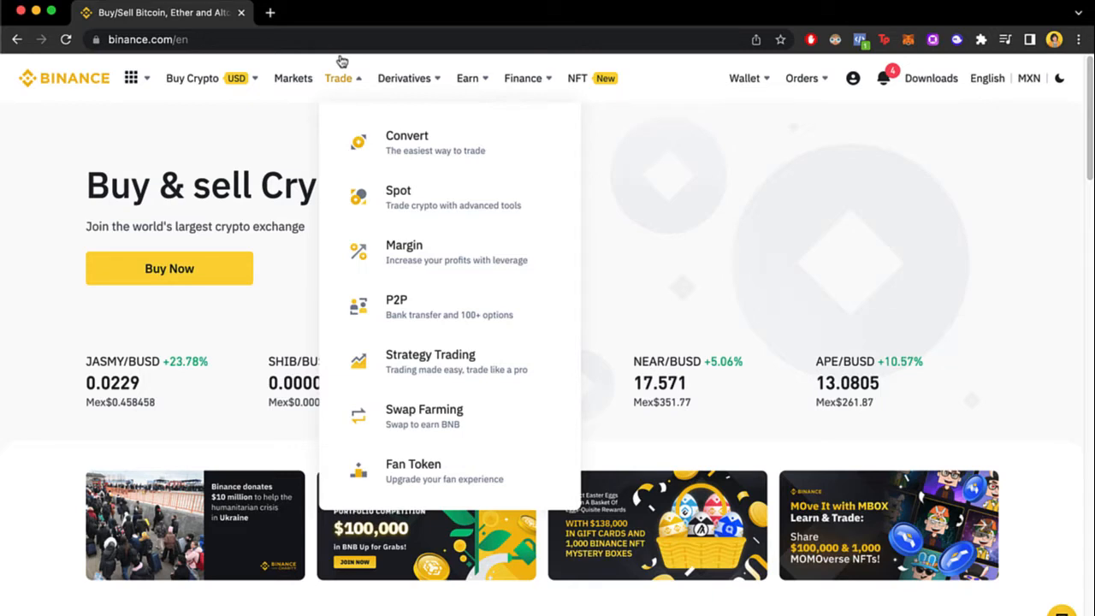
{"action": "left_click", "coordinate": [743, 78]}
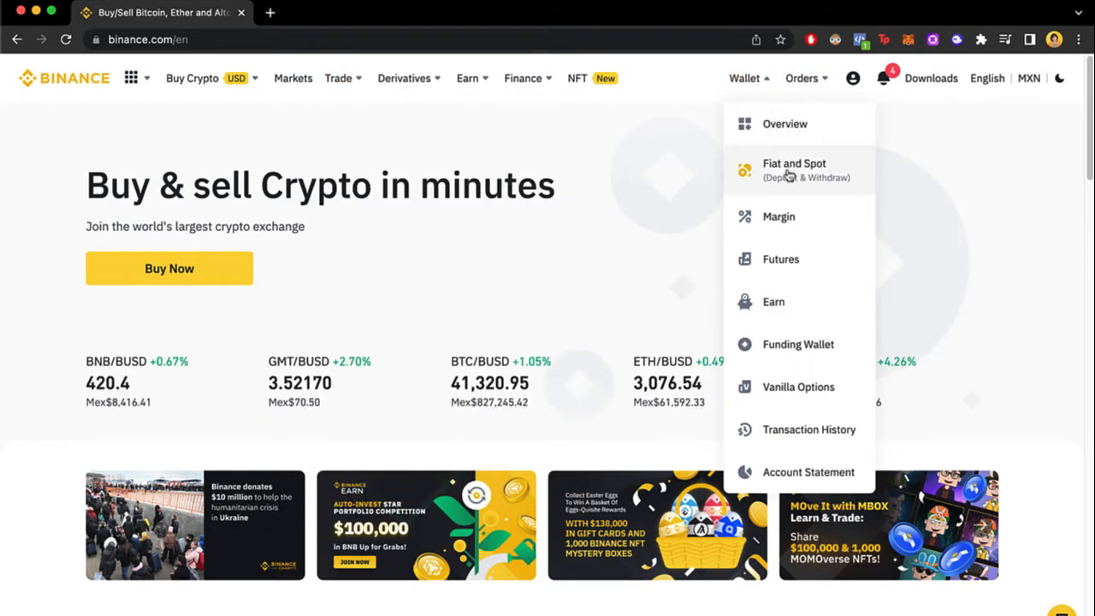
- Go to the Fiat and Spot wallet and scroll to the Crypto Balance table showing 0.02544360 BNB
{"action": "left_click", "coordinate": [793, 163]}
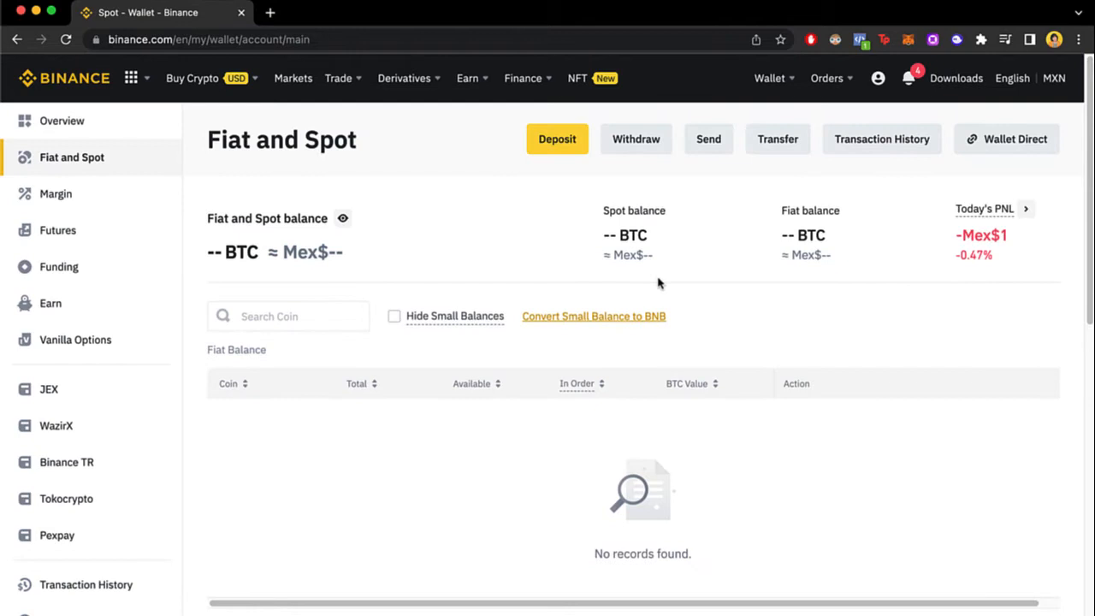
{"action": "scroll", "scroll_direction": "down", "scroll_amount": 3}
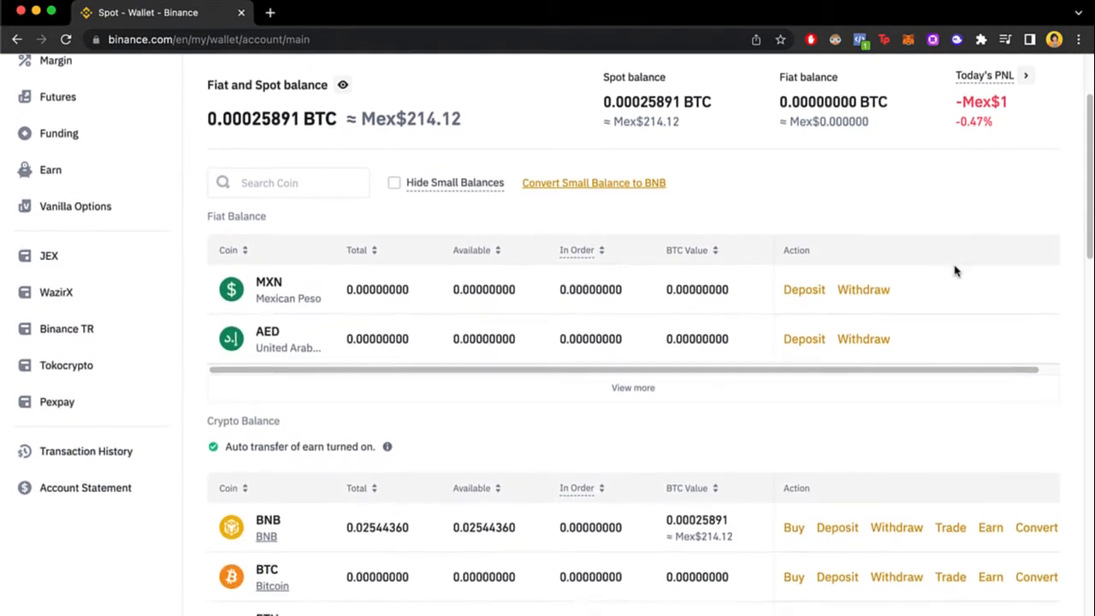
{"action": "scroll", "scroll_direction": "down", "scroll_amount": 3}
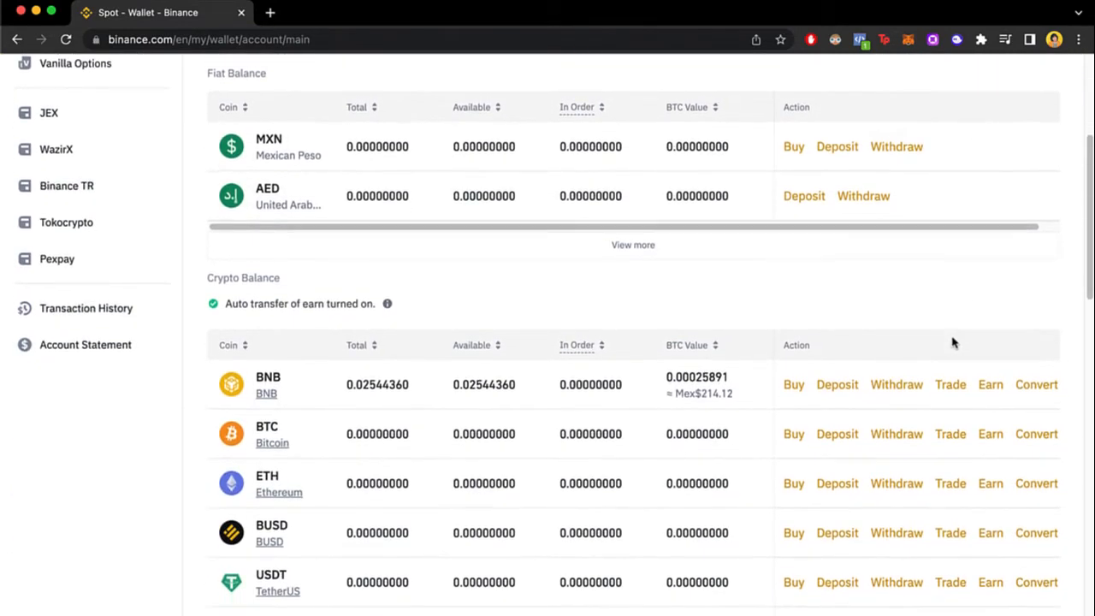
{"action": "scroll", "scroll_direction": "down", "scroll_amount": 3}
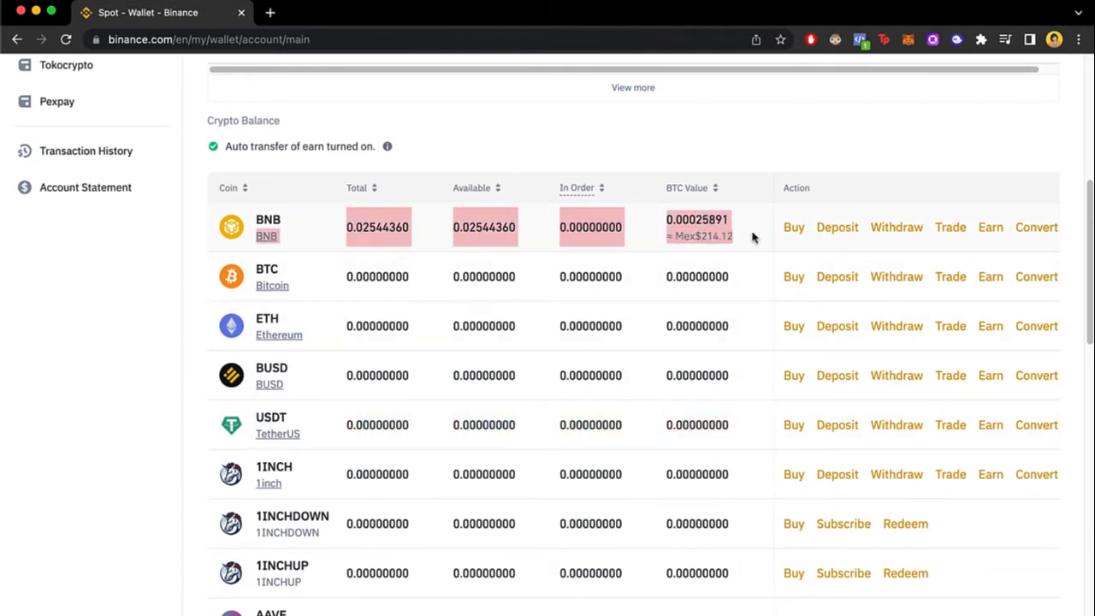
{"action": "mouse_move", "coordinate": [755, 237]}
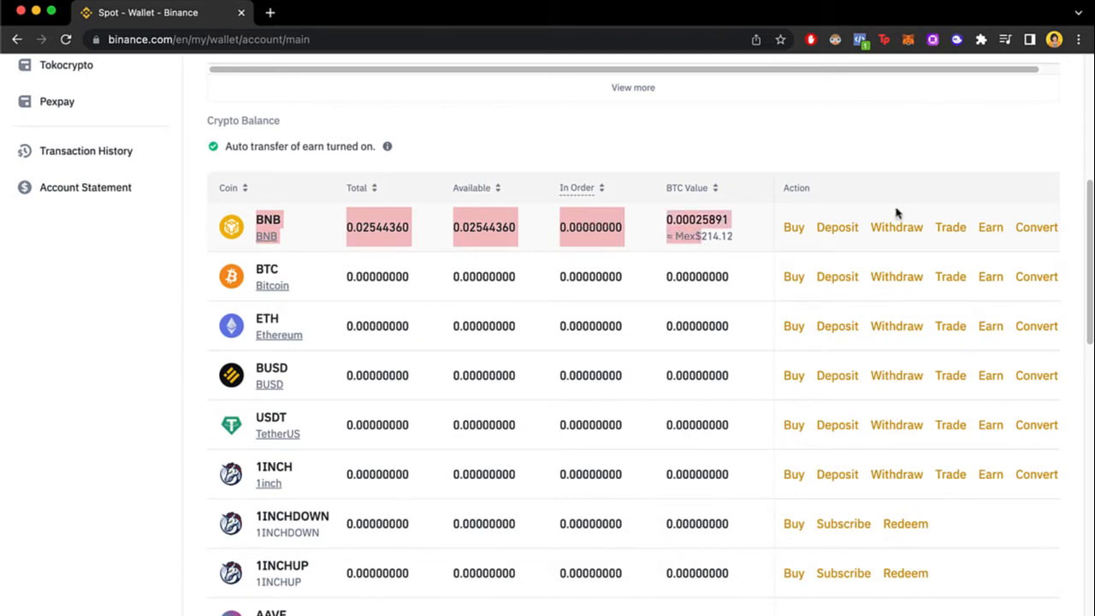
- Start a BNB withdrawal, confirm the coin, focus the Address field and open a new tab
{"action": "left_click", "coordinate": [896, 227]}
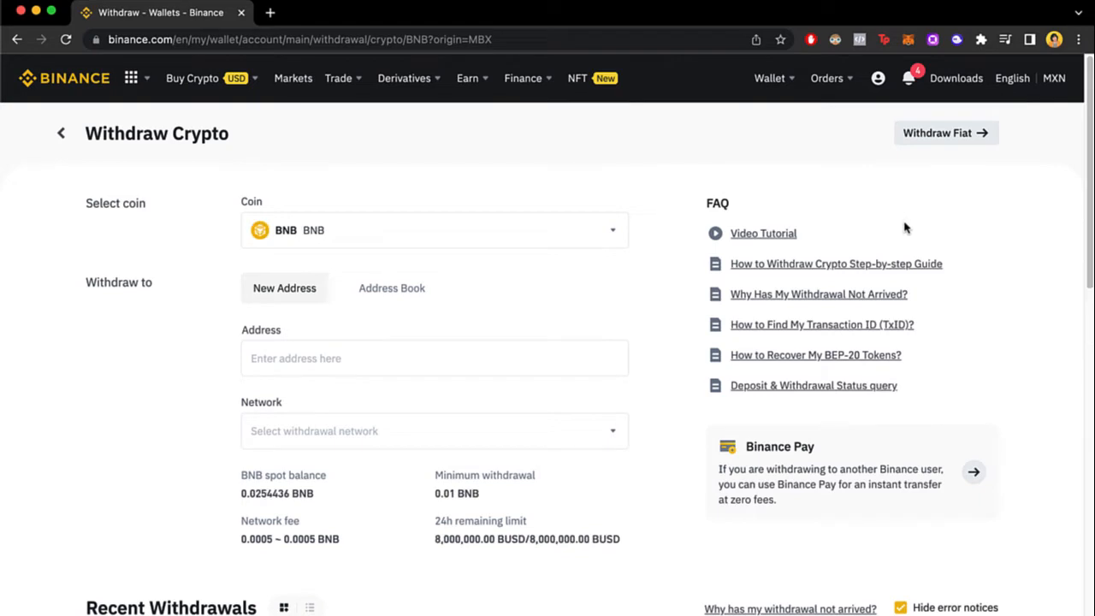
{"action": "mouse_move", "coordinate": [632, 214]}
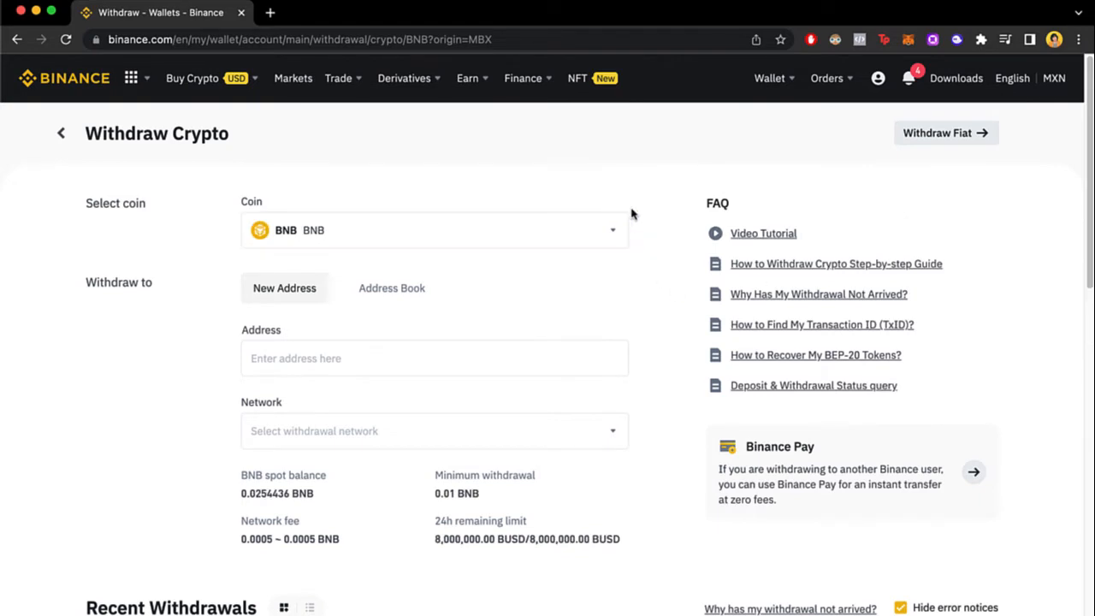
{"action": "left_click", "coordinate": [434, 229]}
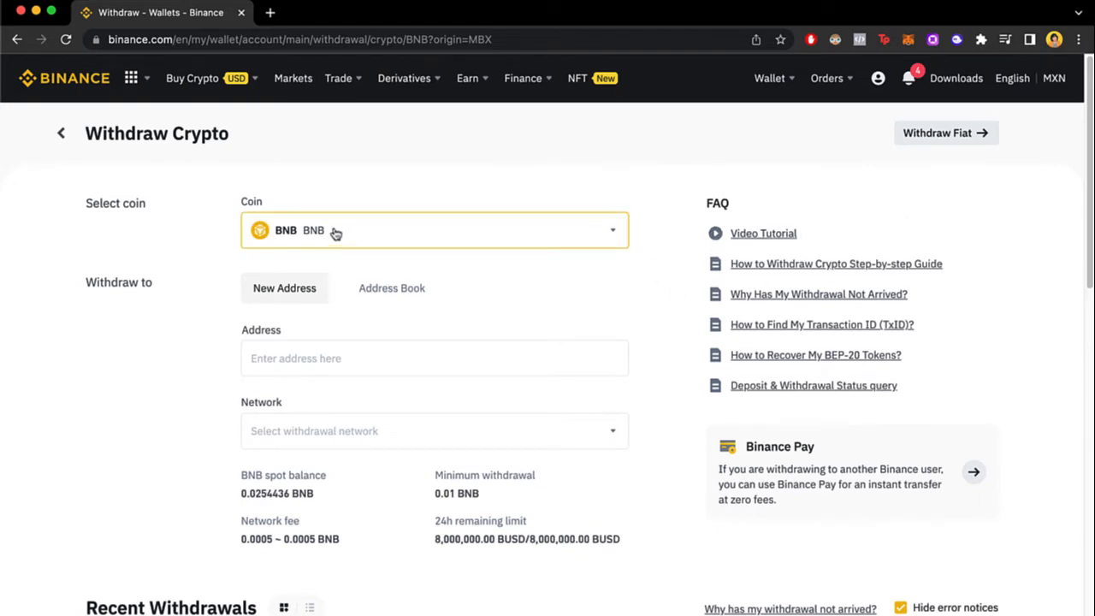
{"action": "left_click", "coordinate": [434, 357]}
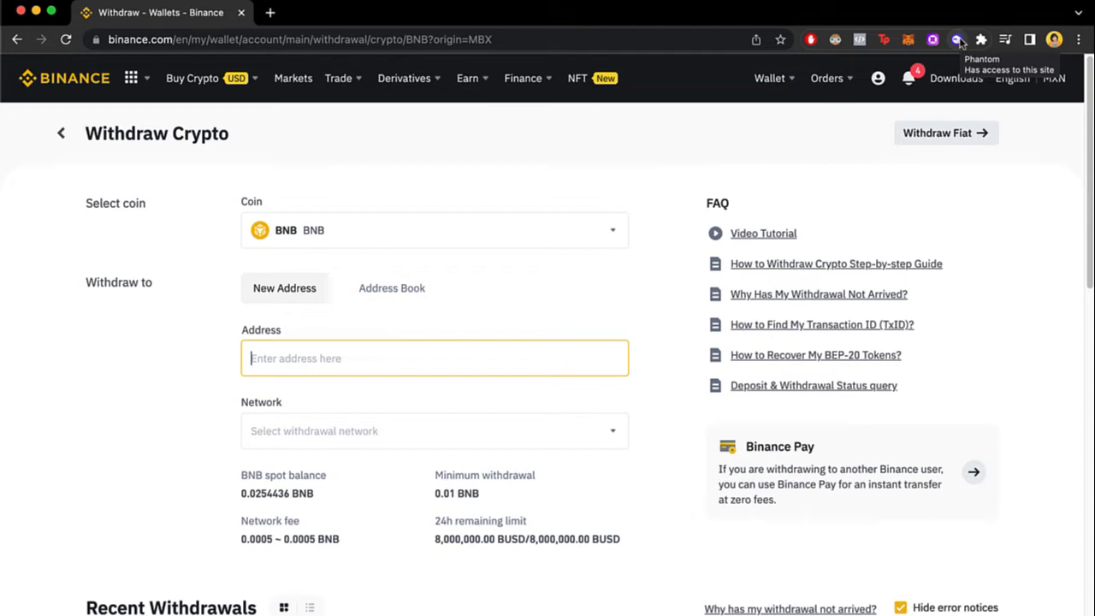
{"action": "left_click", "coordinate": [958, 40]}
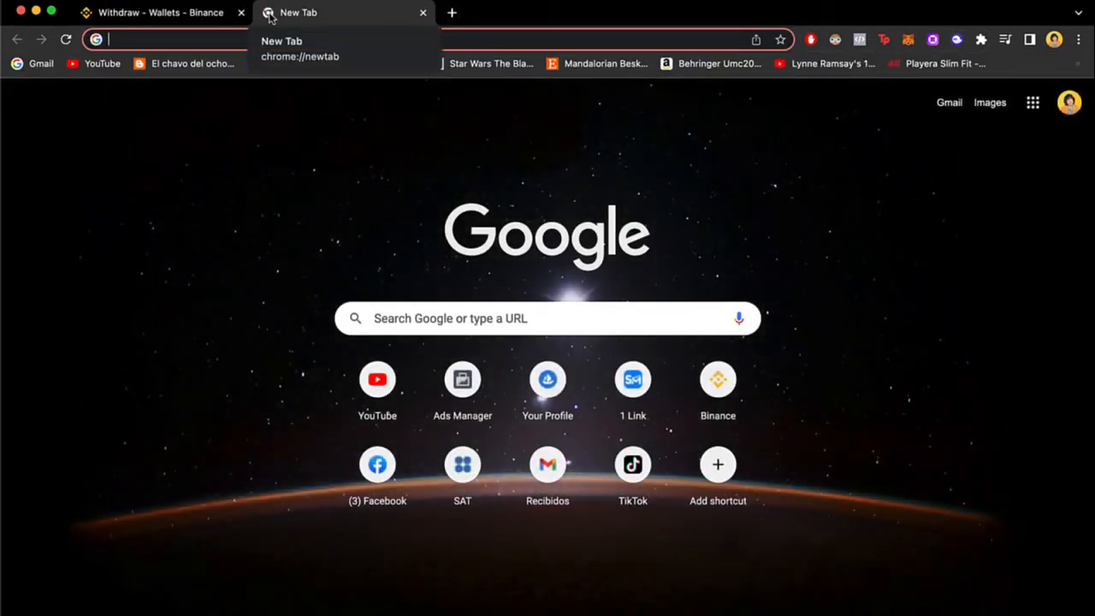
- Go to phantom.app, open its Download page and scroll to the Phantom for Desktop section
{"action": "type", "text": "phantom.app"}
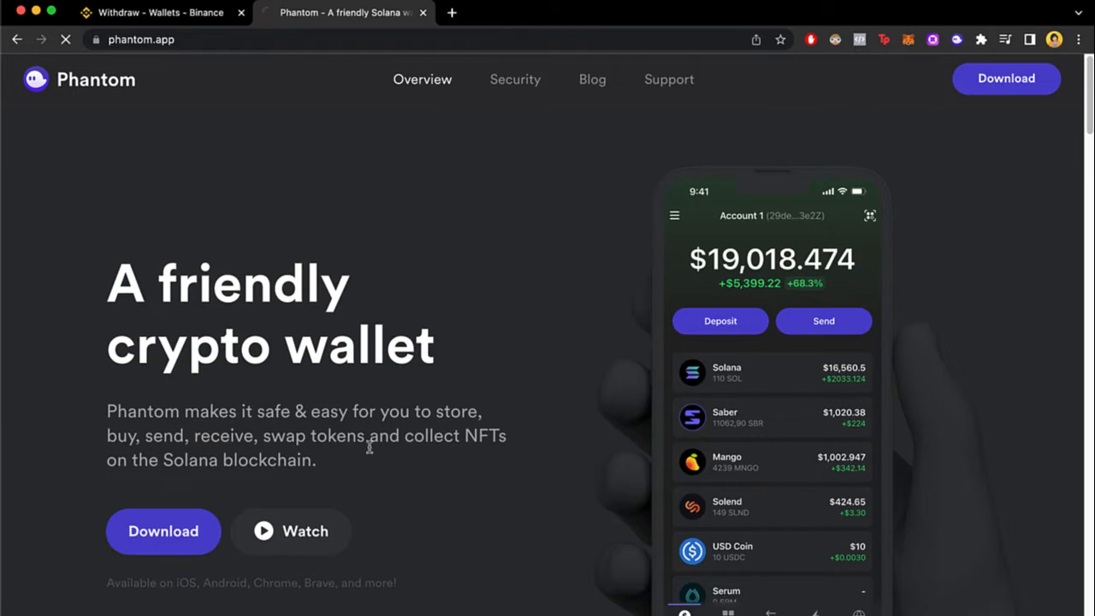
{"action": "left_click", "coordinate": [163, 531]}
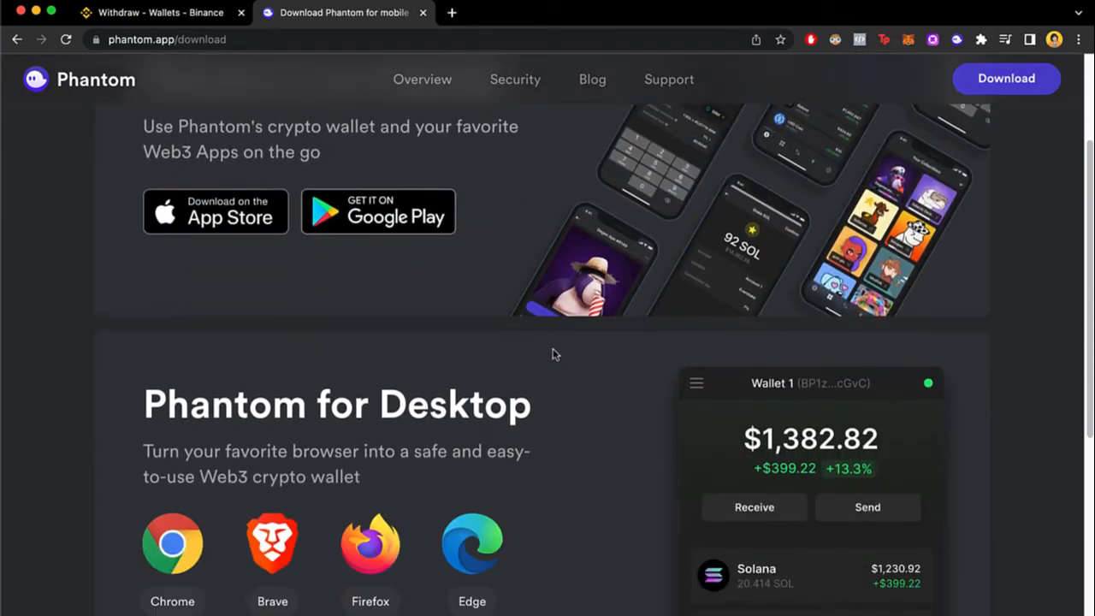
{"action": "scroll", "scroll_direction": "up", "scroll_amount": 3}
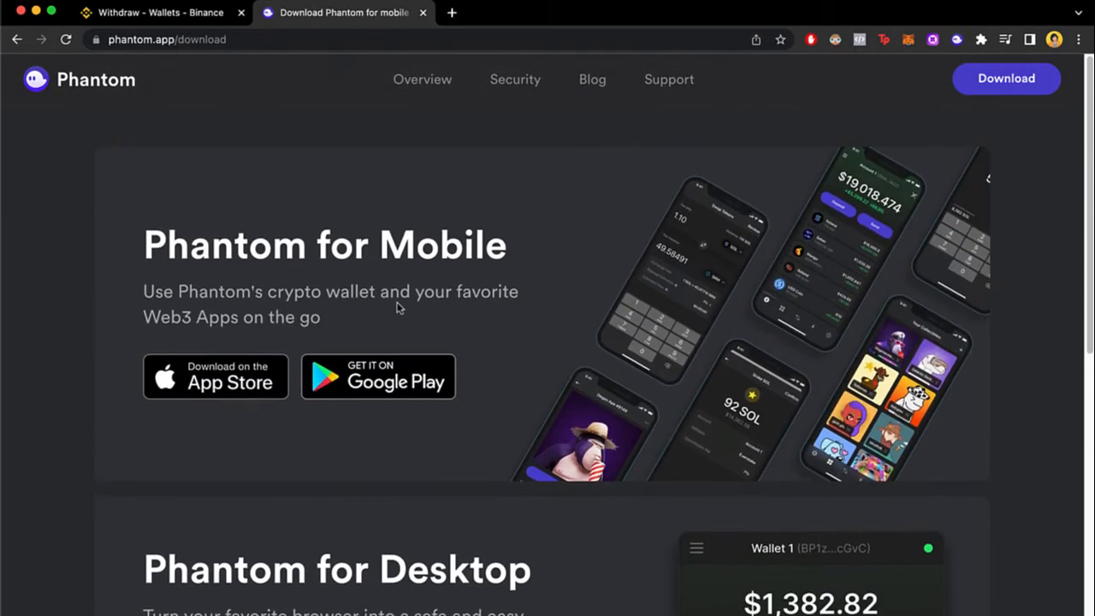
{"action": "scroll", "scroll_direction": "down", "scroll_amount": 3}
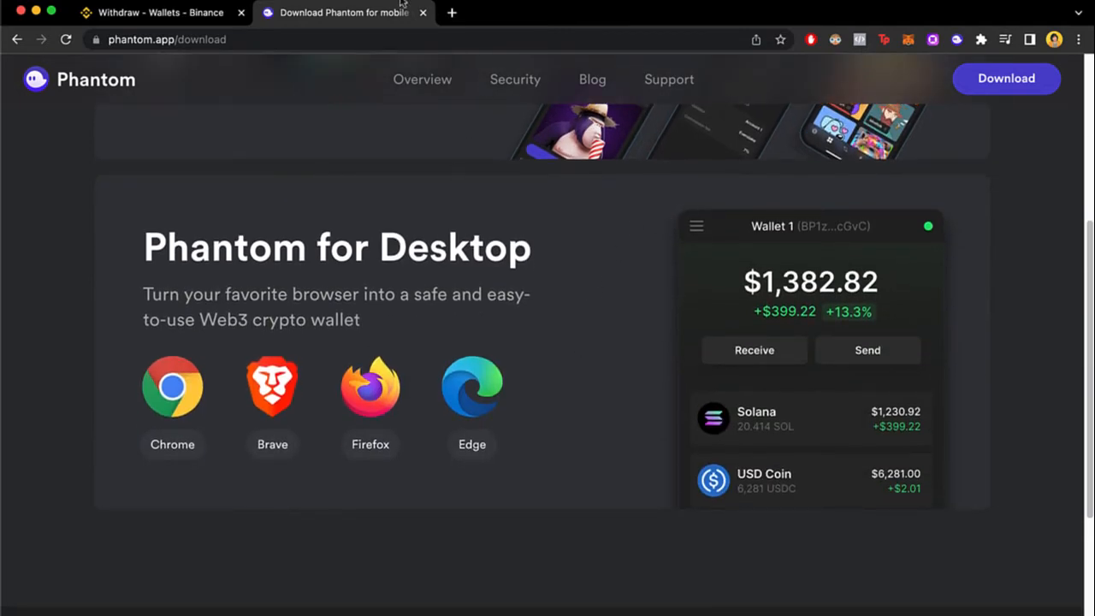
- Back on the Binance tab, open the Phantom extension and show its Deposit BNB address after searching bnb
{"action": "left_click", "coordinate": [159, 12]}
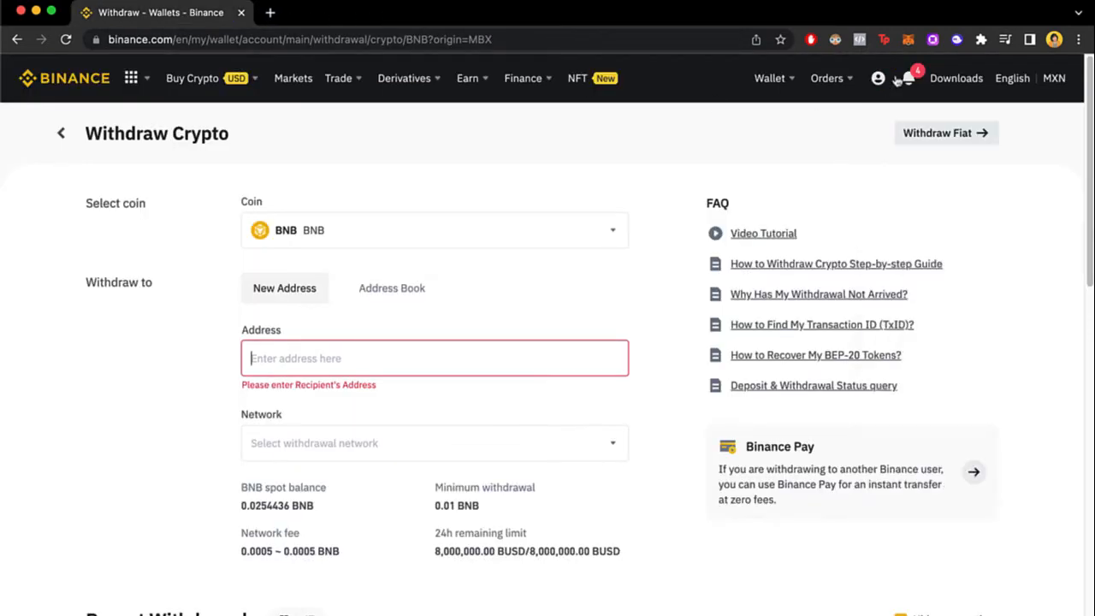
{"action": "left_click", "coordinate": [956, 39]}
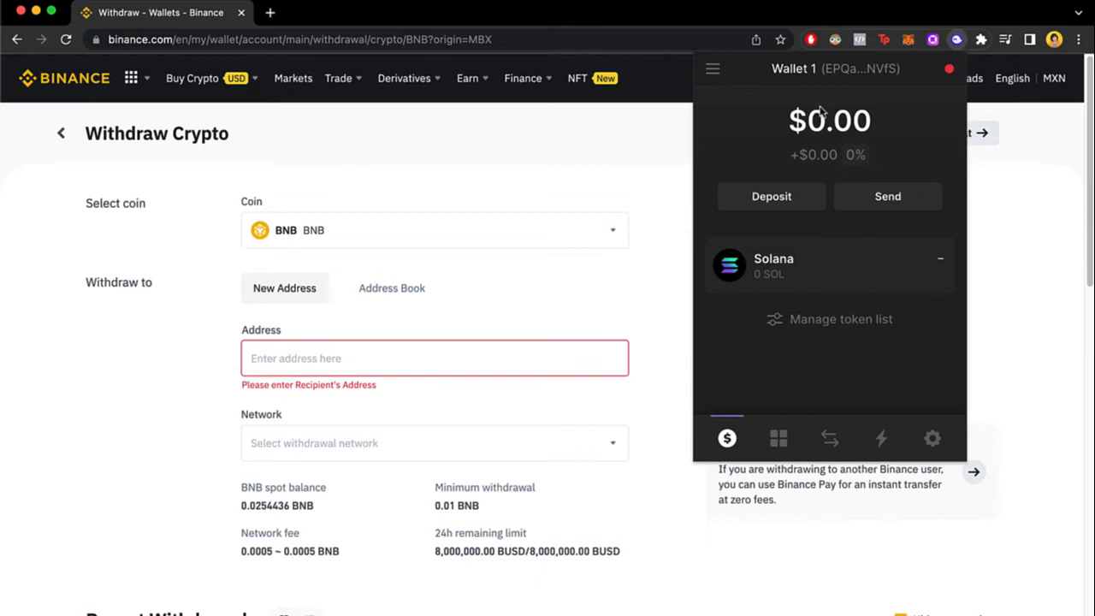
{"action": "mouse_move", "coordinate": [934, 89]}
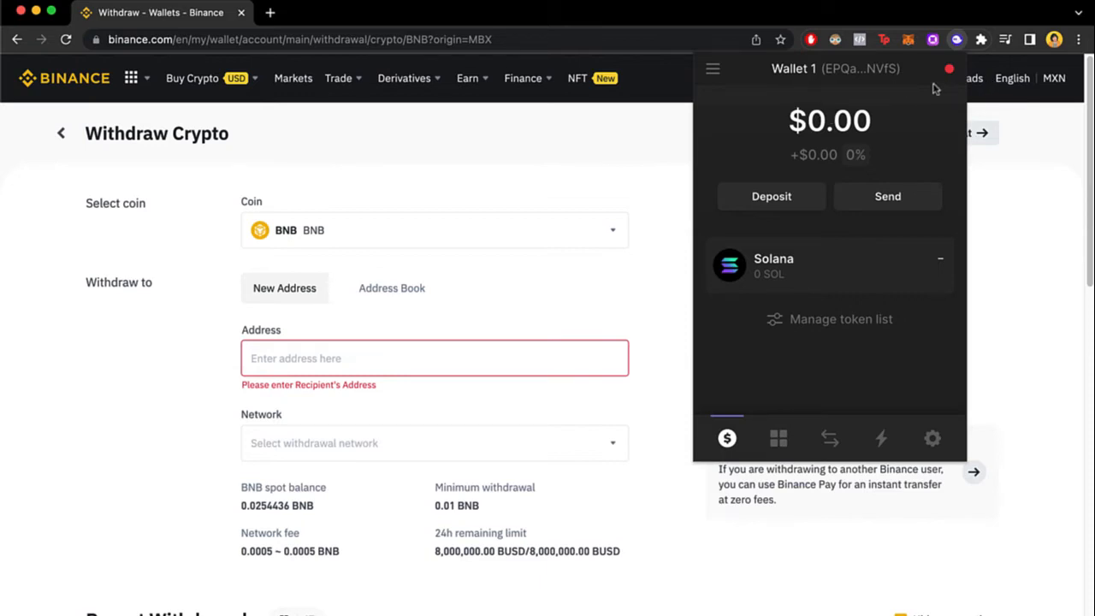
{"action": "mouse_move", "coordinate": [845, 125]}
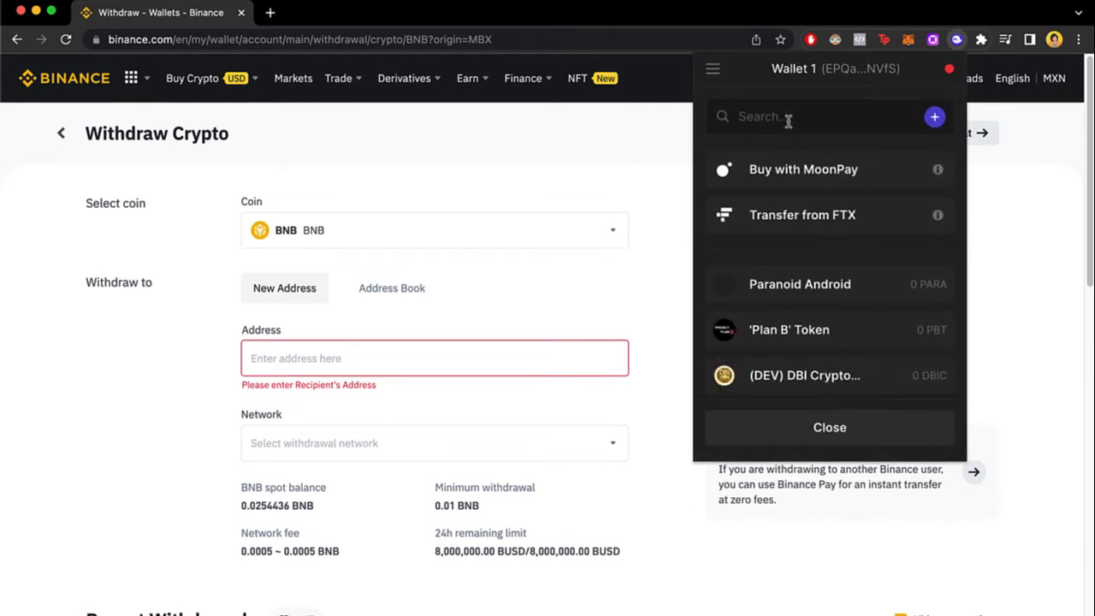
{"action": "type", "text": "usd"}
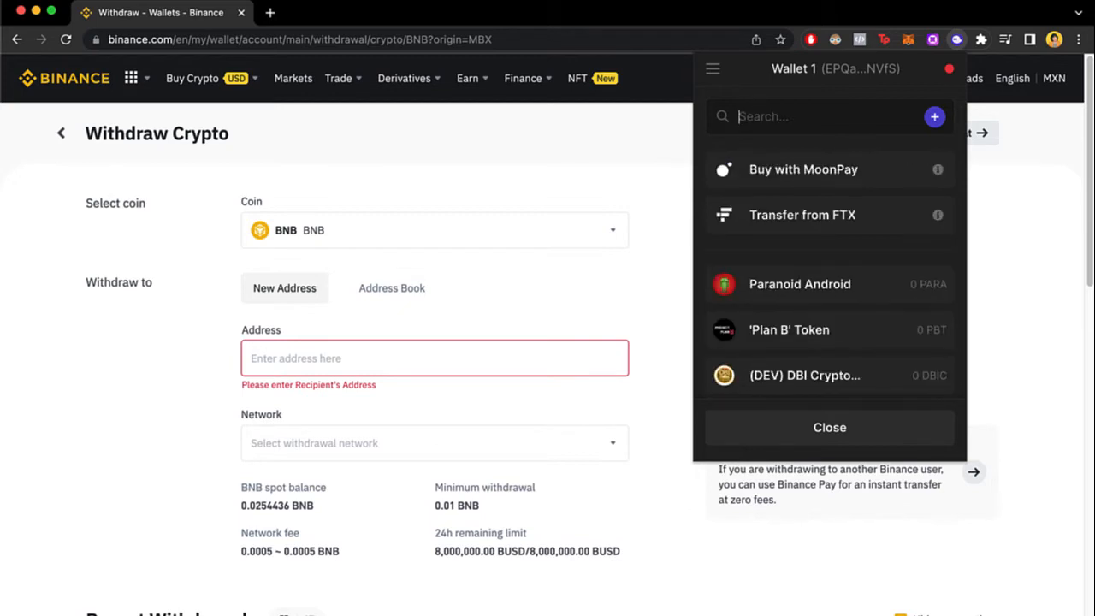
{"action": "type", "text": "bnb"}
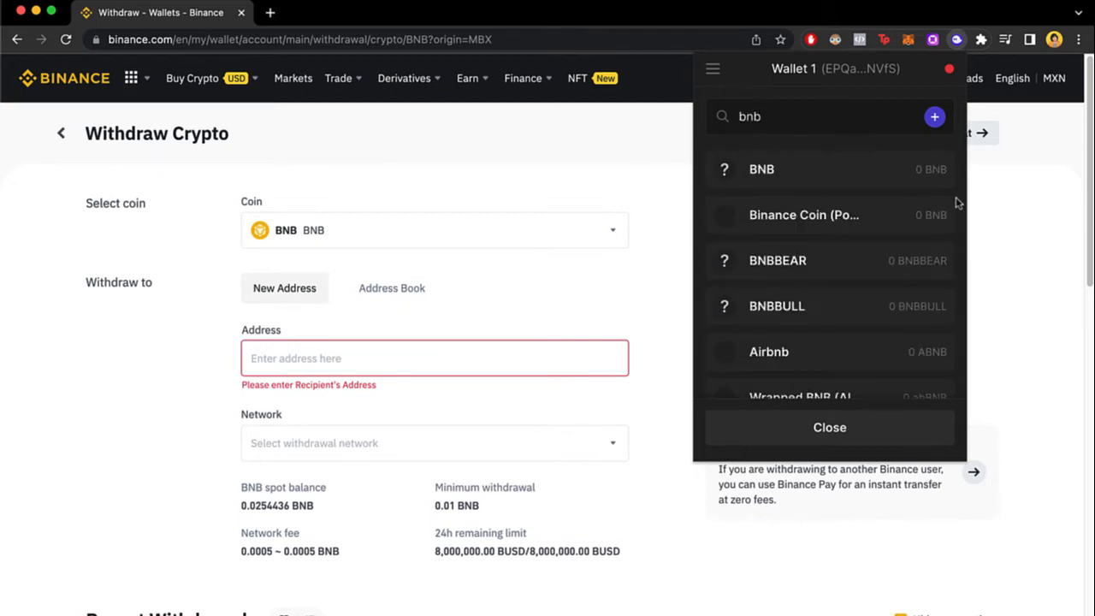
{"action": "left_click", "coordinate": [761, 168]}
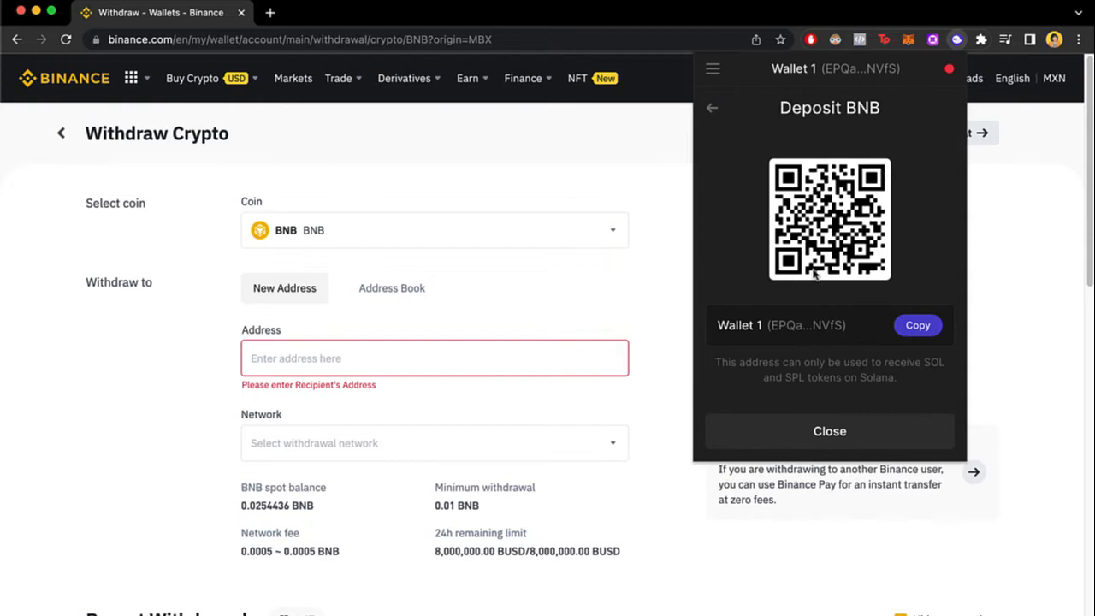
{"action": "mouse_move", "coordinate": [721, 366]}
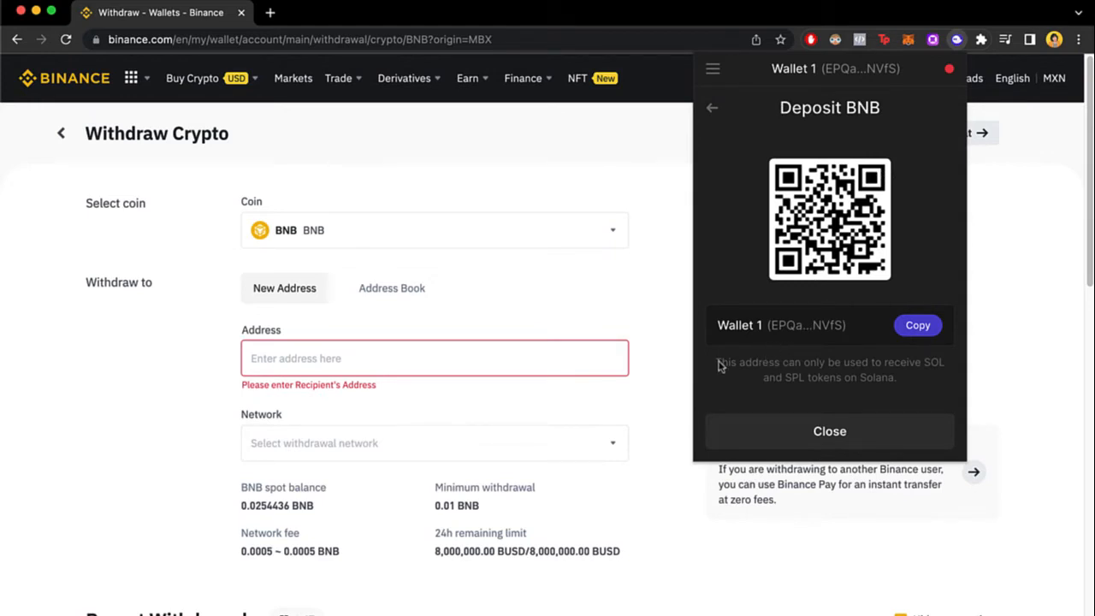
{"action": "mouse_move", "coordinate": [904, 376]}
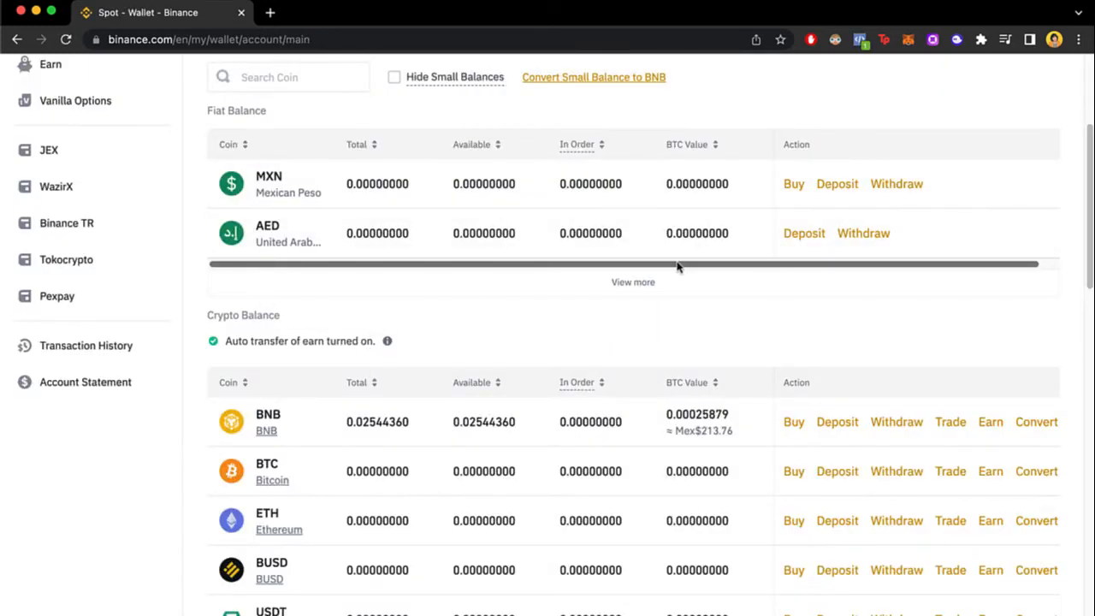
{"action": "scroll", "scroll_direction": "down", "scroll_amount": 3}
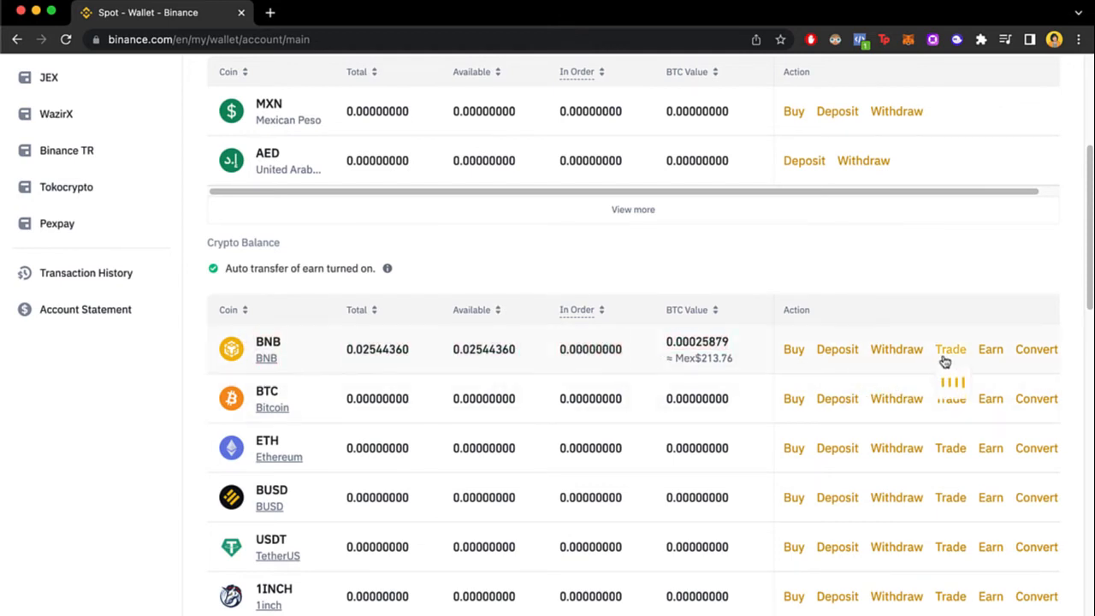
{"action": "left_click", "coordinate": [1036, 349]}
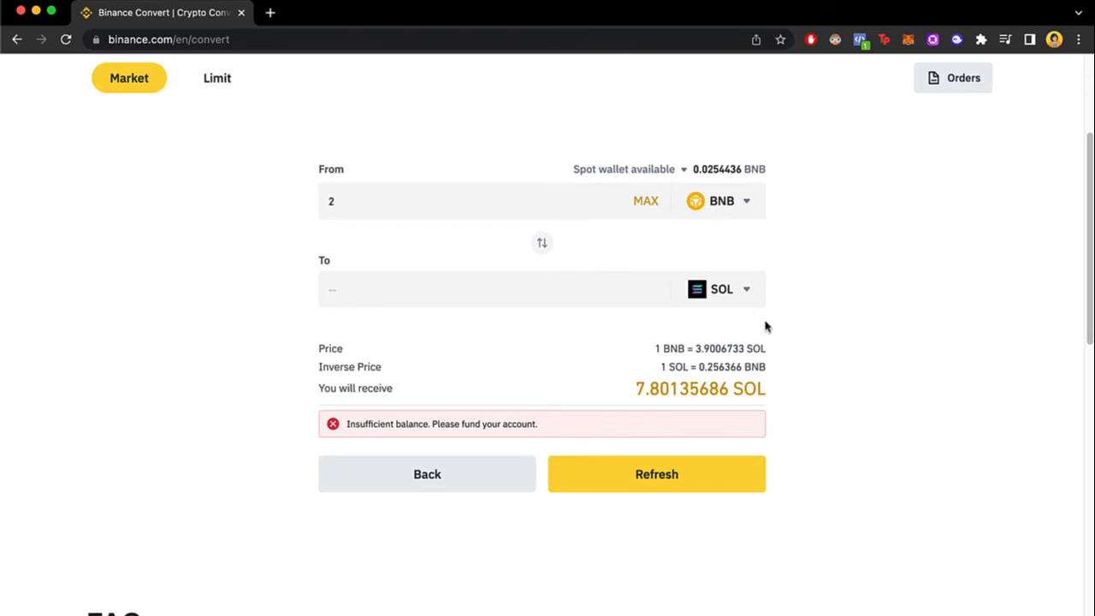
{"action": "mouse_move", "coordinate": [691, 447]}
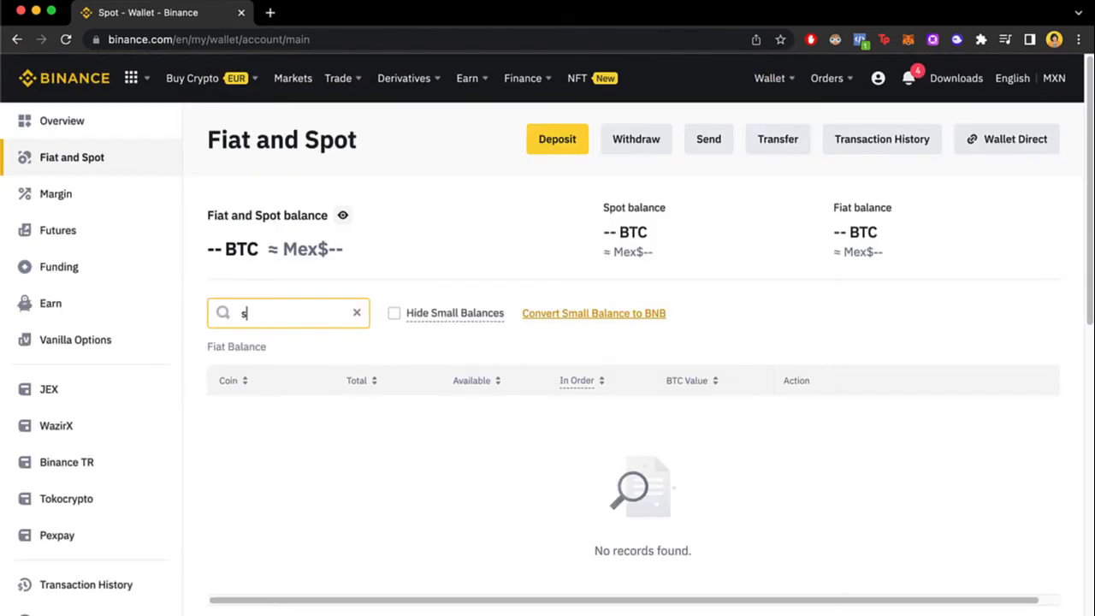
- Filter Binance's coin list by sol and scroll down to the SOL row
{"action": "type", "text": "p"}
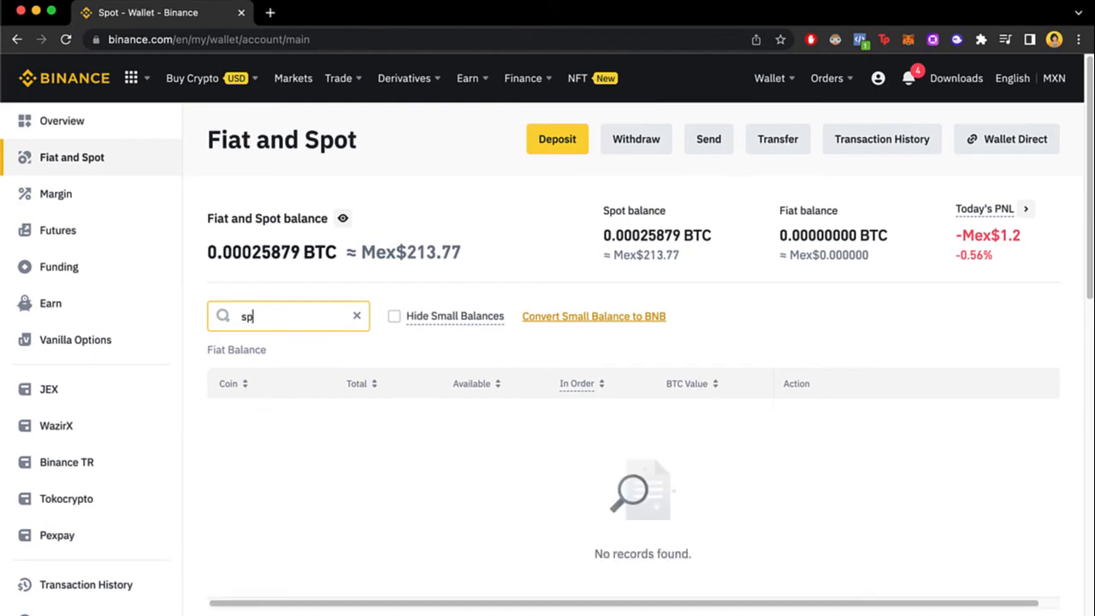
{"action": "type", "text": "sol"}
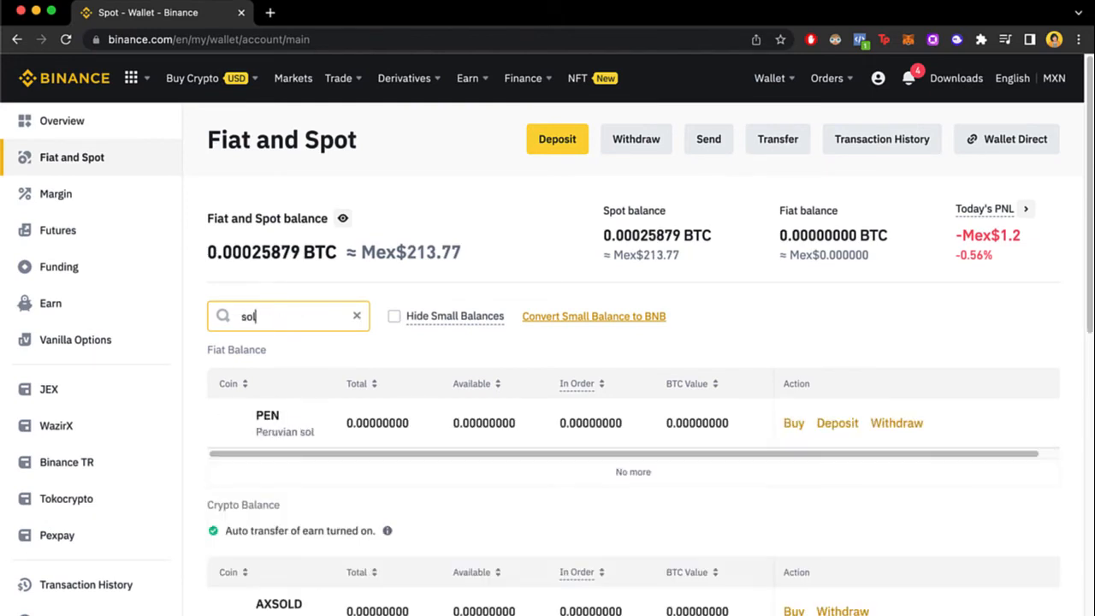
{"action": "scroll", "scroll_direction": "down", "scroll_amount": 3}
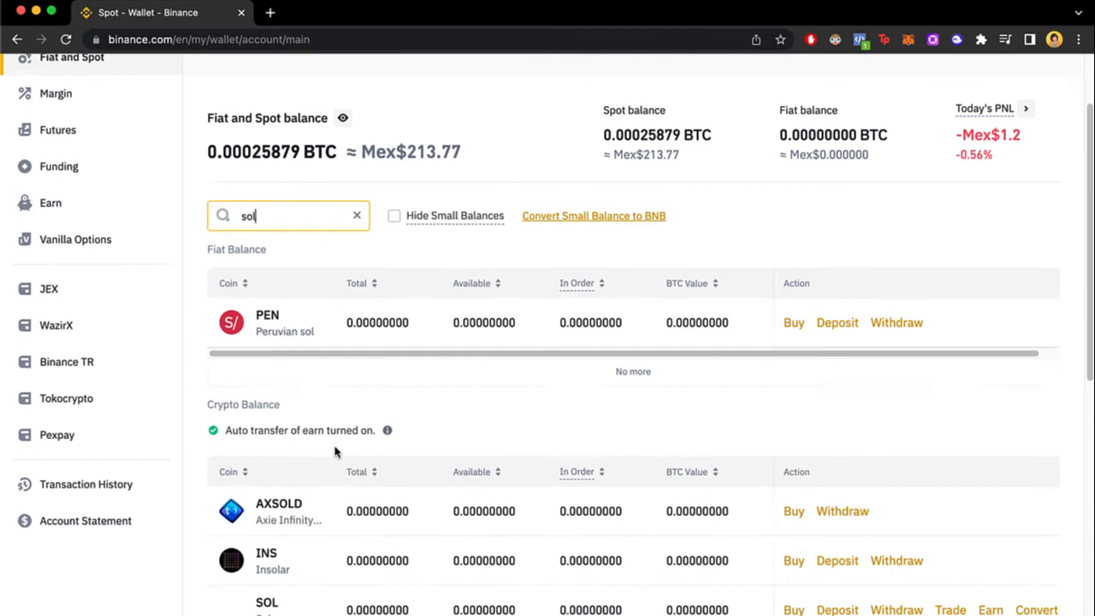
{"action": "scroll", "scroll_direction": "down", "scroll_amount": 3}
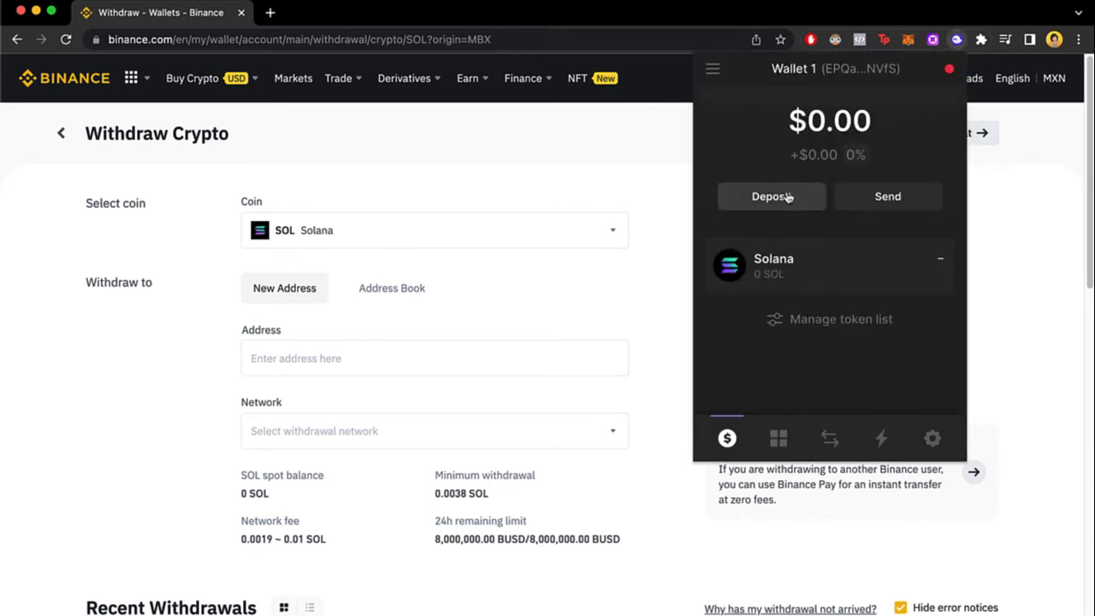
{"action": "type", "text": "s"}
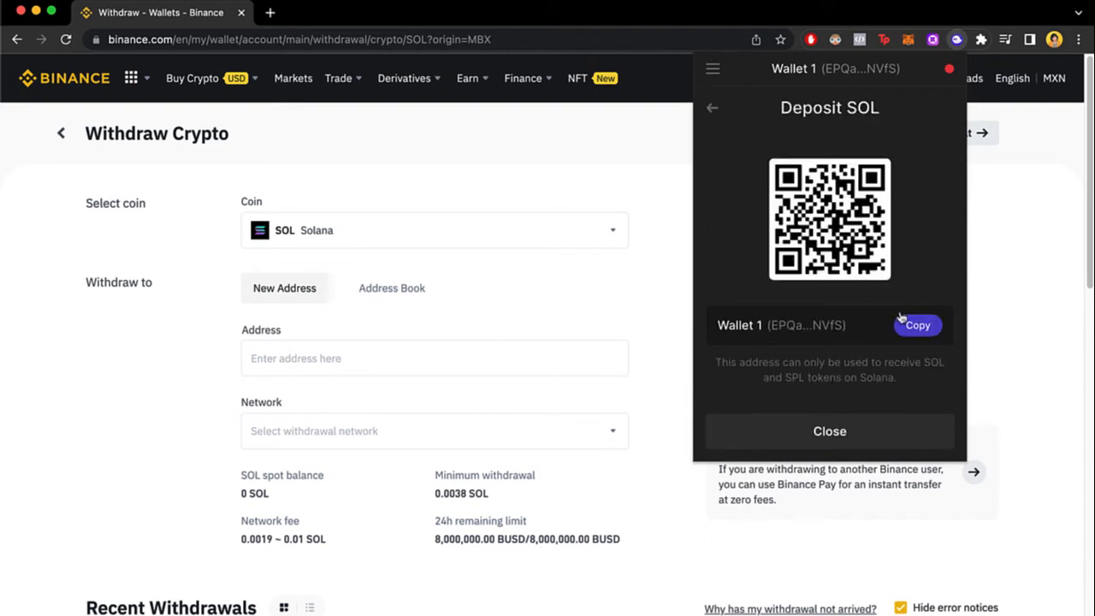
{"action": "left_click", "coordinate": [434, 358]}
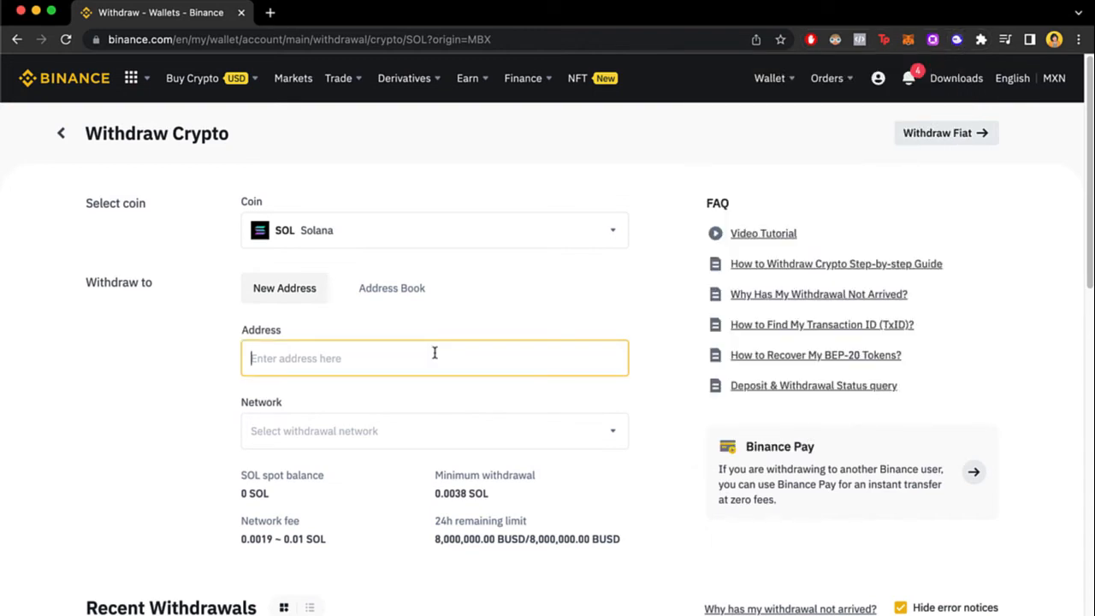
{"action": "type", "text": "EPQahkdsAbzyZ5h3yuB5WufKwHpnpUGesBMhRhj9NVfS"}
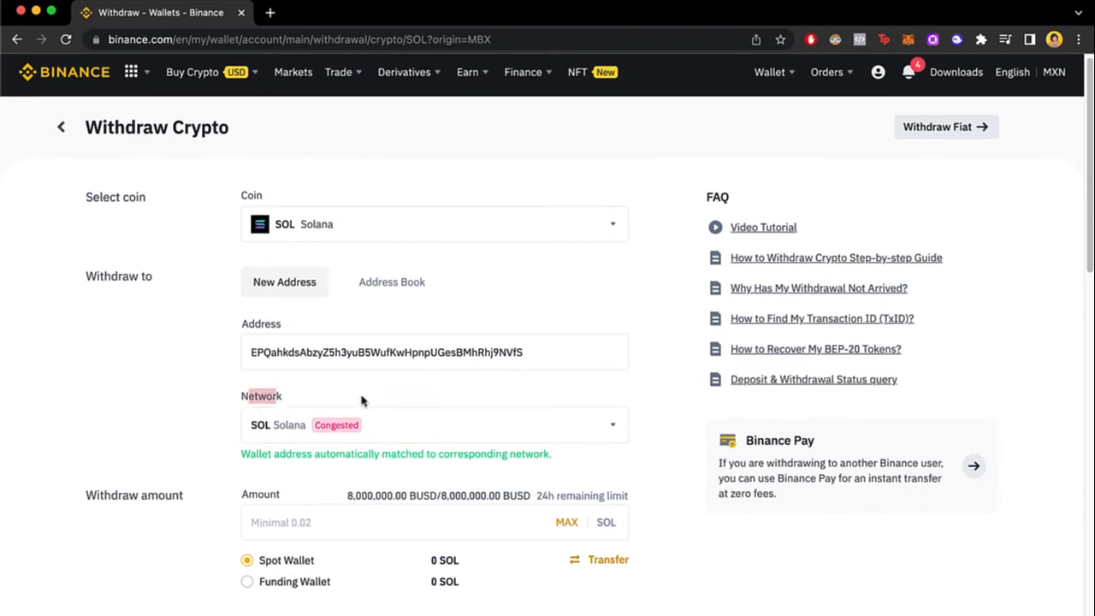
- Choose the SOL Solana network and acknowledge the congestion warning
{"action": "left_click", "coordinate": [434, 424]}
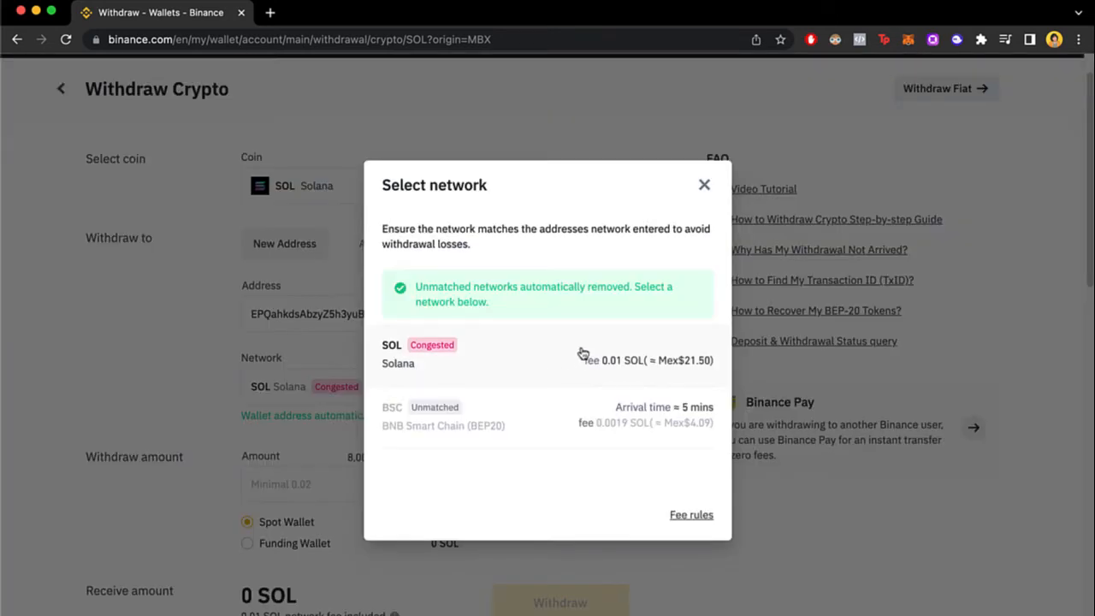
{"action": "mouse_move", "coordinate": [541, 348]}
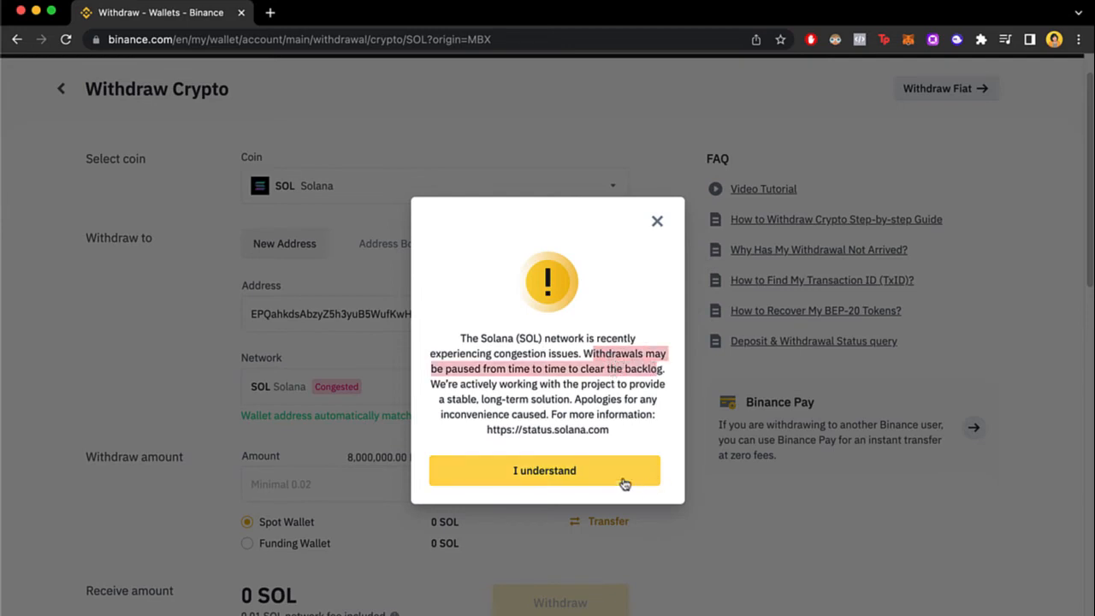
{"action": "left_click", "coordinate": [544, 470]}
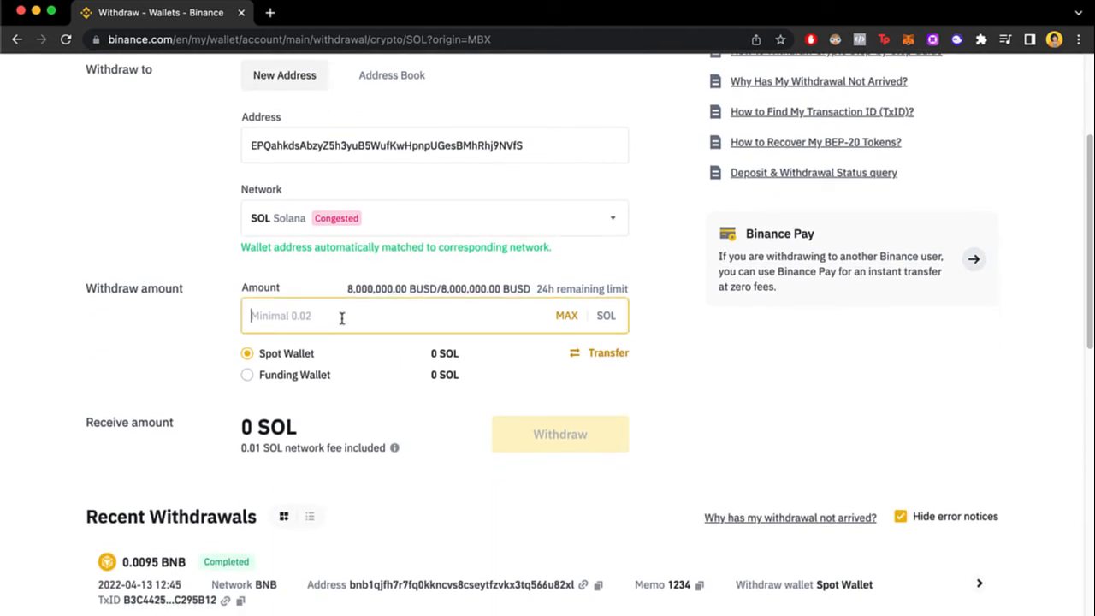
{"action": "mouse_move", "coordinate": [366, 329]}
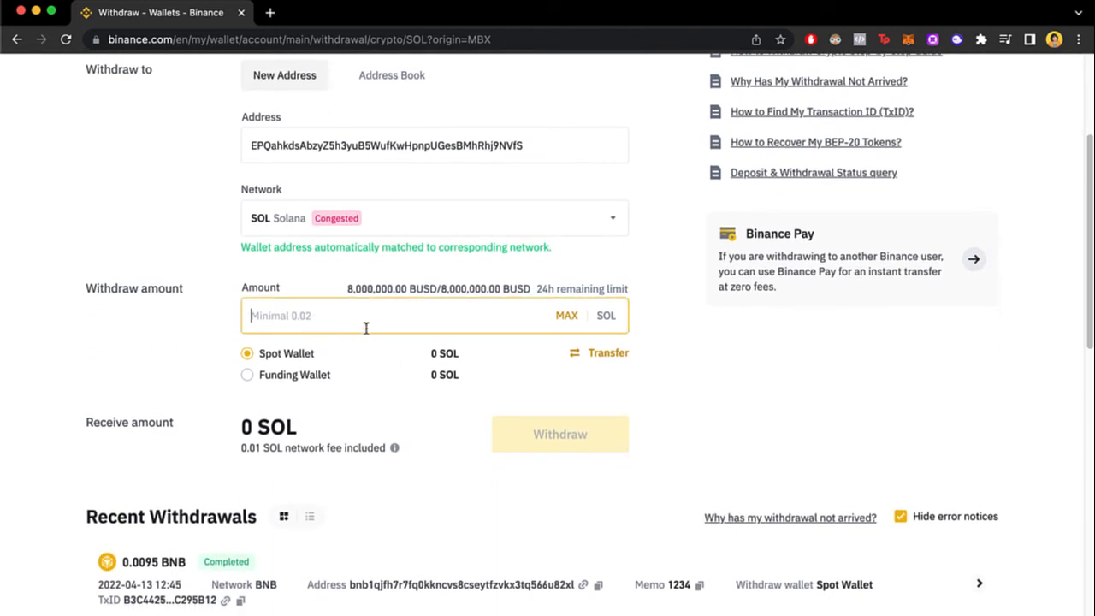
- Enter a 2 SOL amount from the Funding Wallet and scroll through Recent Withdrawals
{"action": "type", "text": "e"}
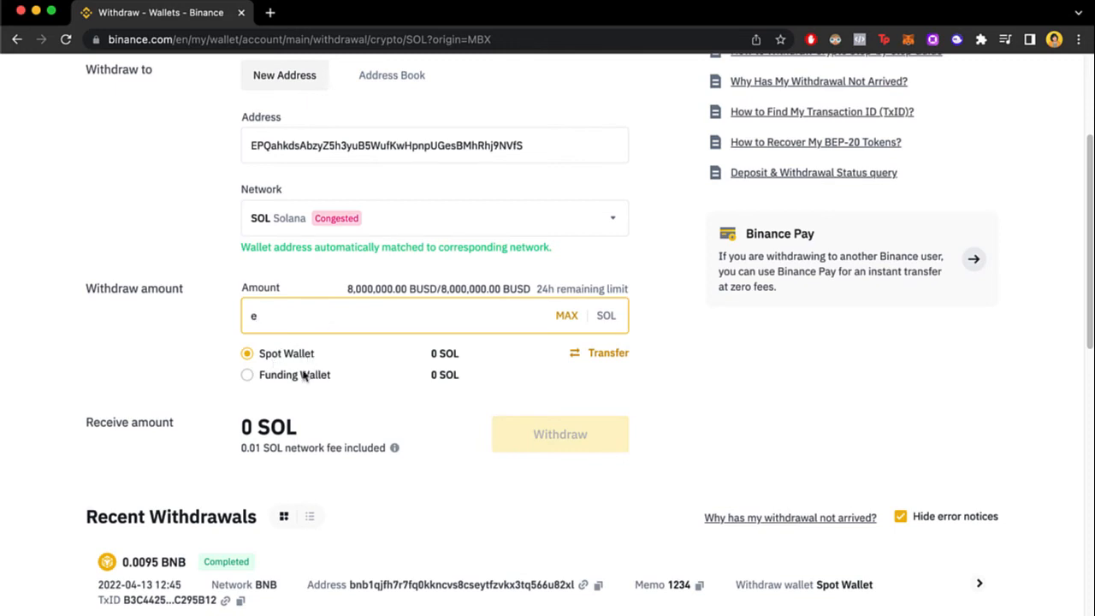
{"action": "left_click", "coordinate": [559, 434]}
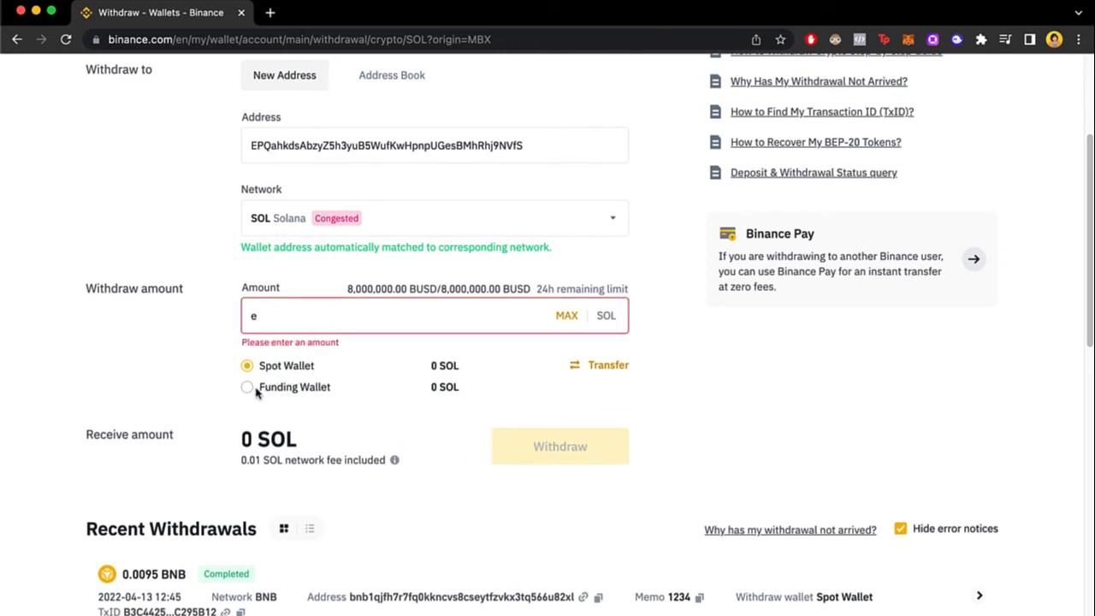
{"action": "left_click", "coordinate": [247, 382]}
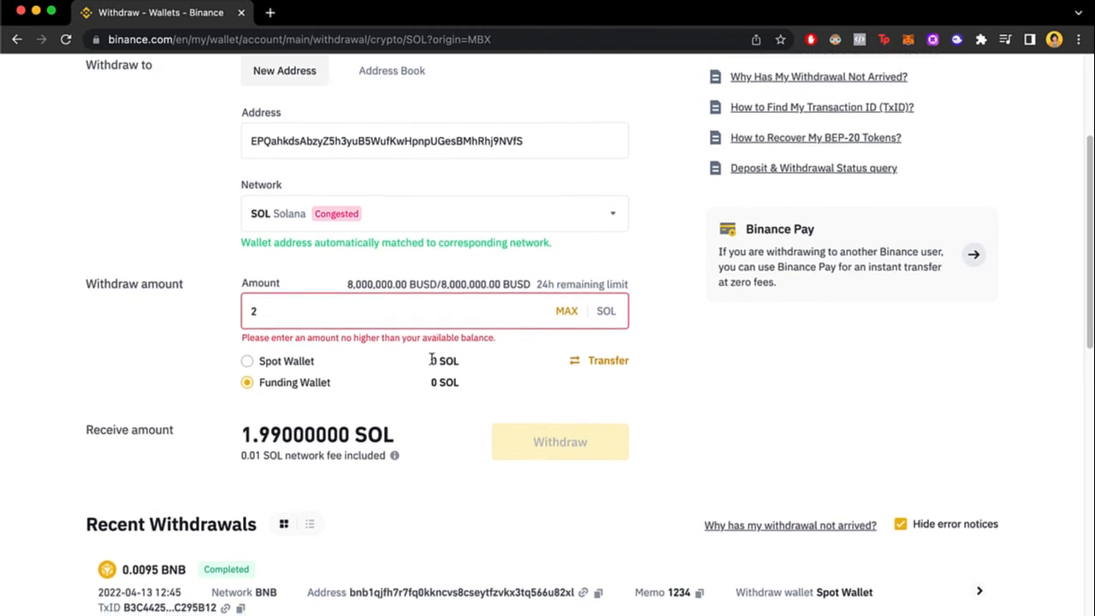
{"action": "scroll", "scroll_direction": "down", "scroll_amount": 3}
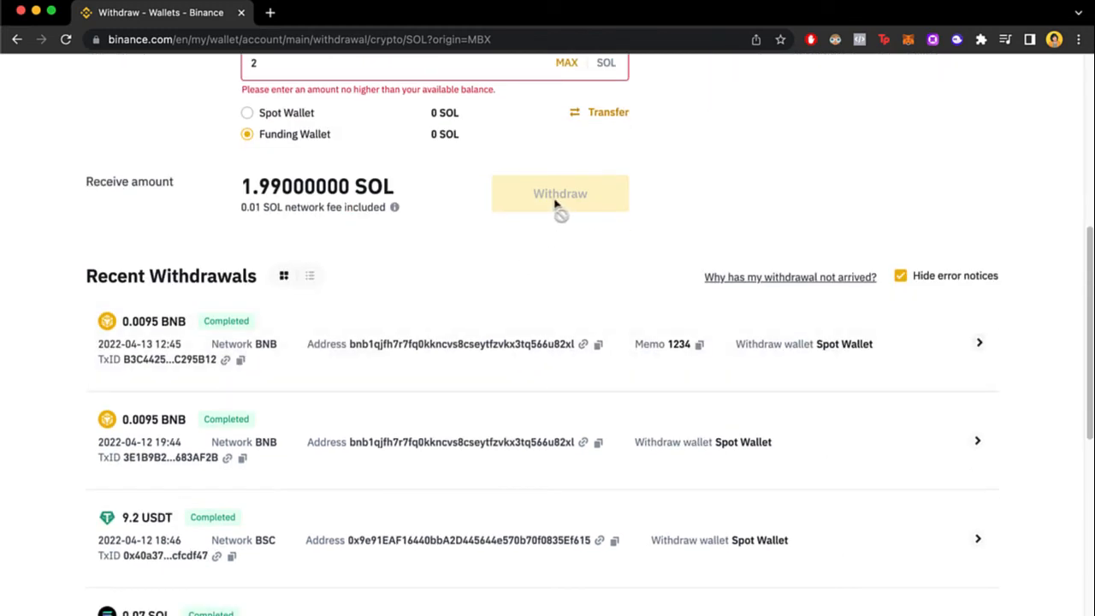
{"action": "mouse_move", "coordinate": [579, 265]}
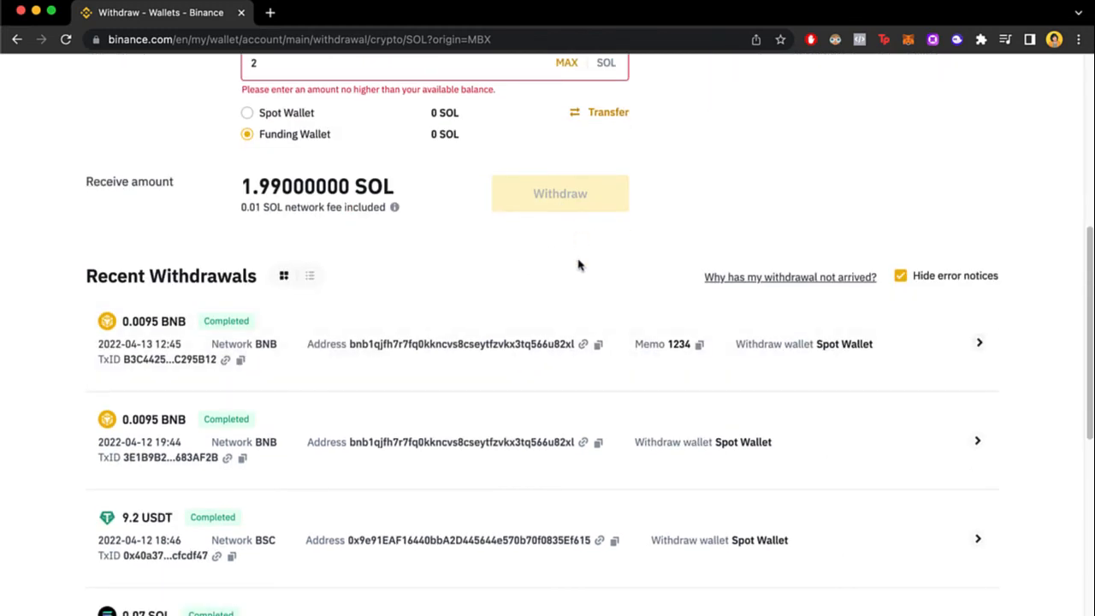
{"action": "scroll", "scroll_direction": "down", "scroll_amount": 3}
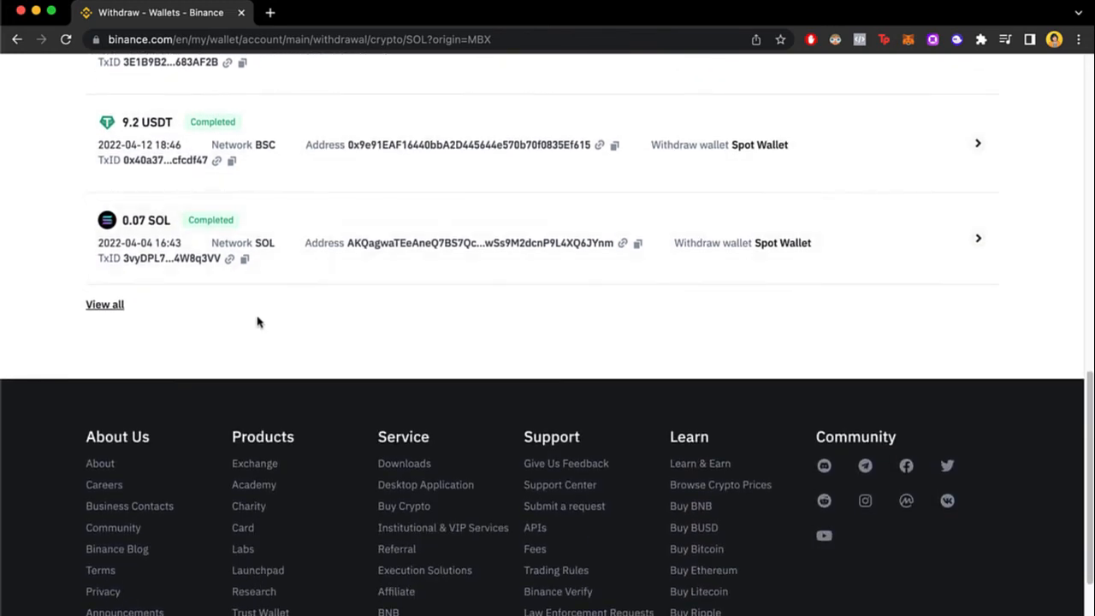
{"action": "scroll", "scroll_direction": "down", "scroll_amount": 3}
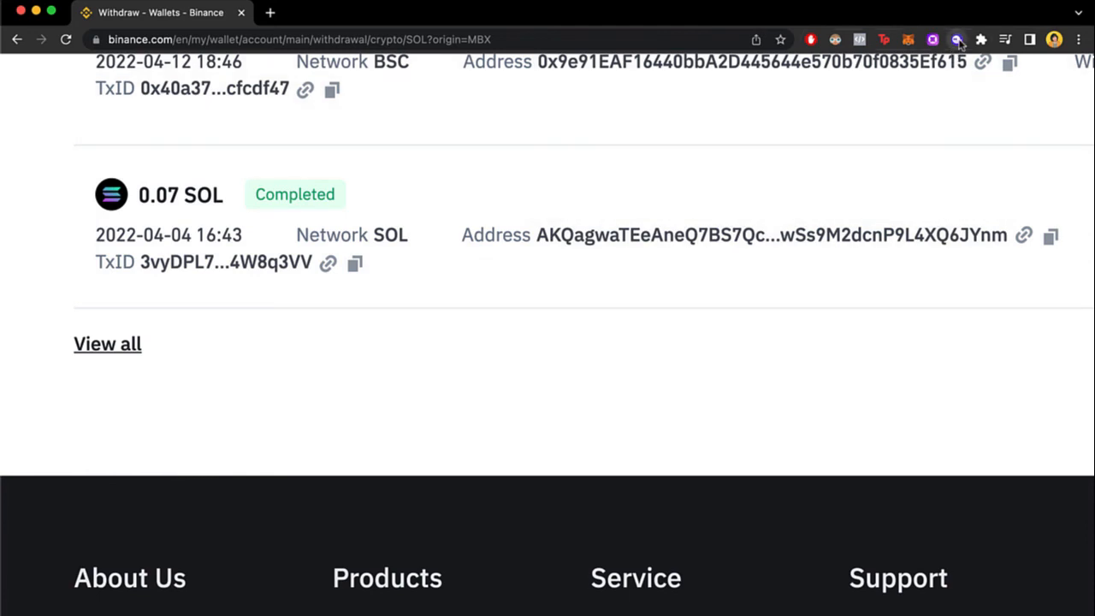
- Reopen the Phantom popup, check the Solana details showing 0 SOL, and return to the overview
{"action": "left_click", "coordinate": [957, 39]}
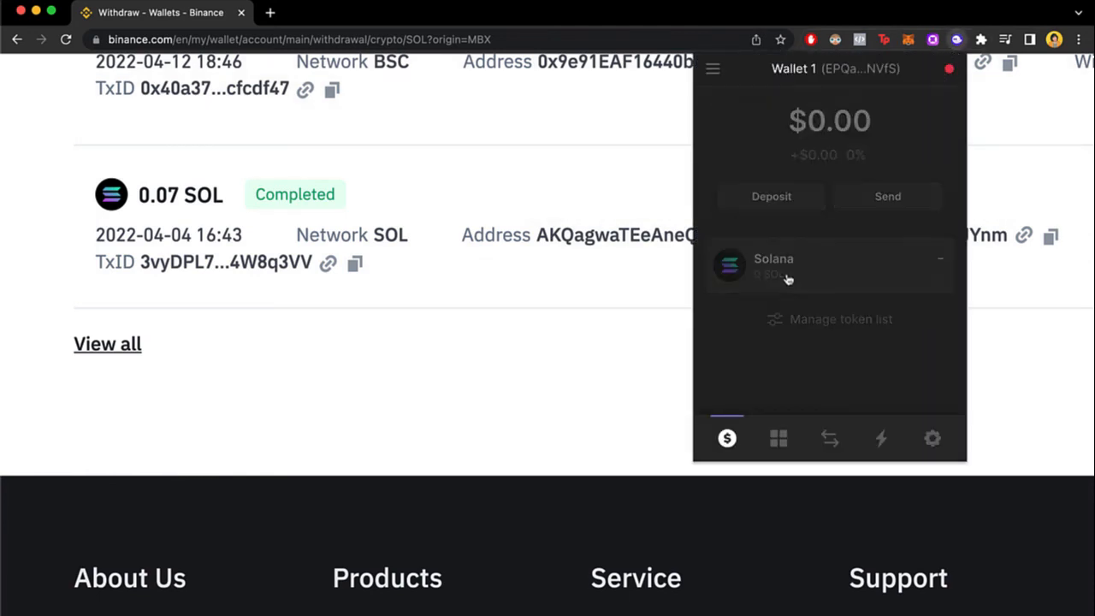
{"action": "left_click", "coordinate": [773, 265]}
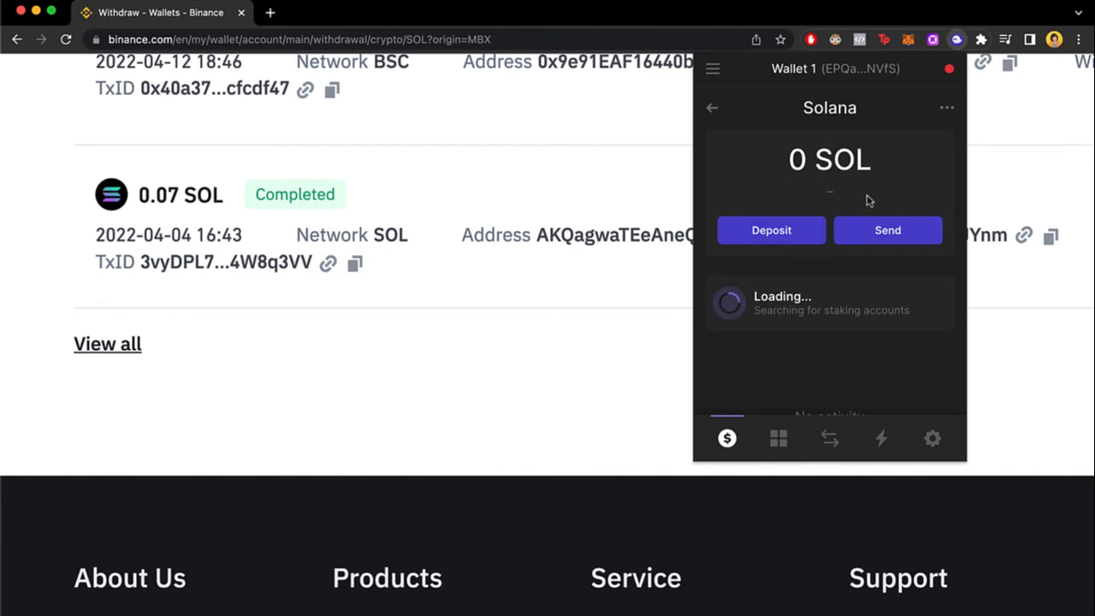
{"action": "mouse_move", "coordinate": [898, 283]}
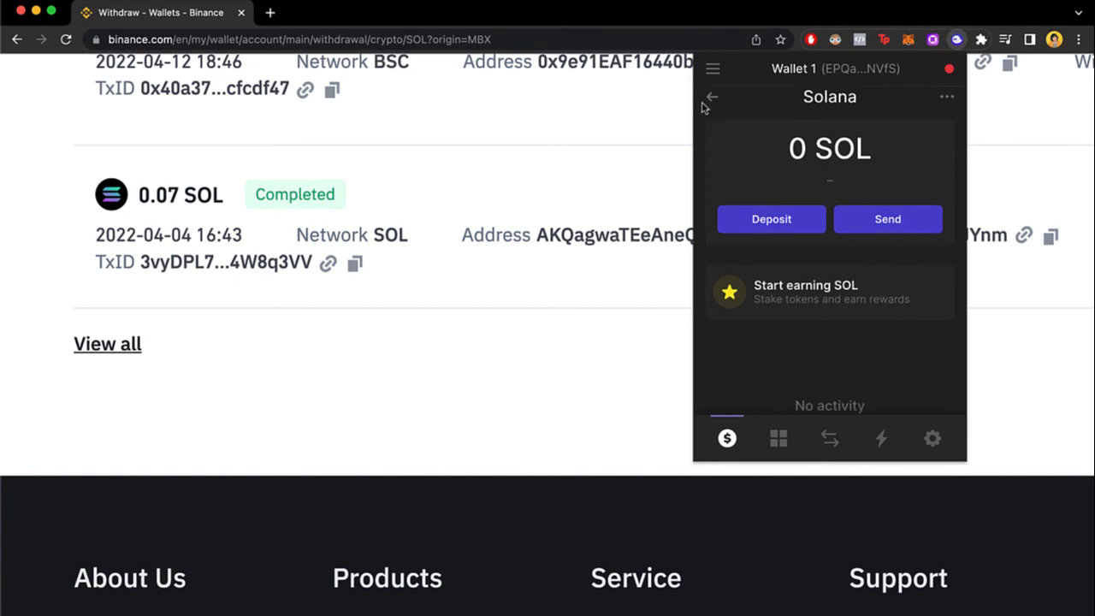
{"action": "mouse_move", "coordinate": [728, 118]}
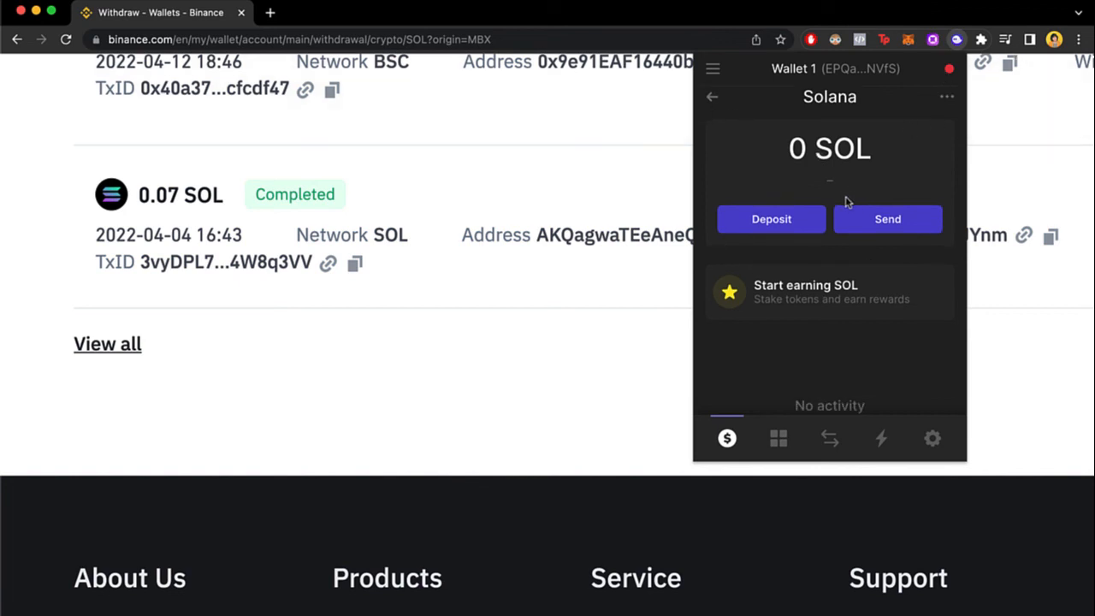
{"action": "left_click", "coordinate": [711, 96]}
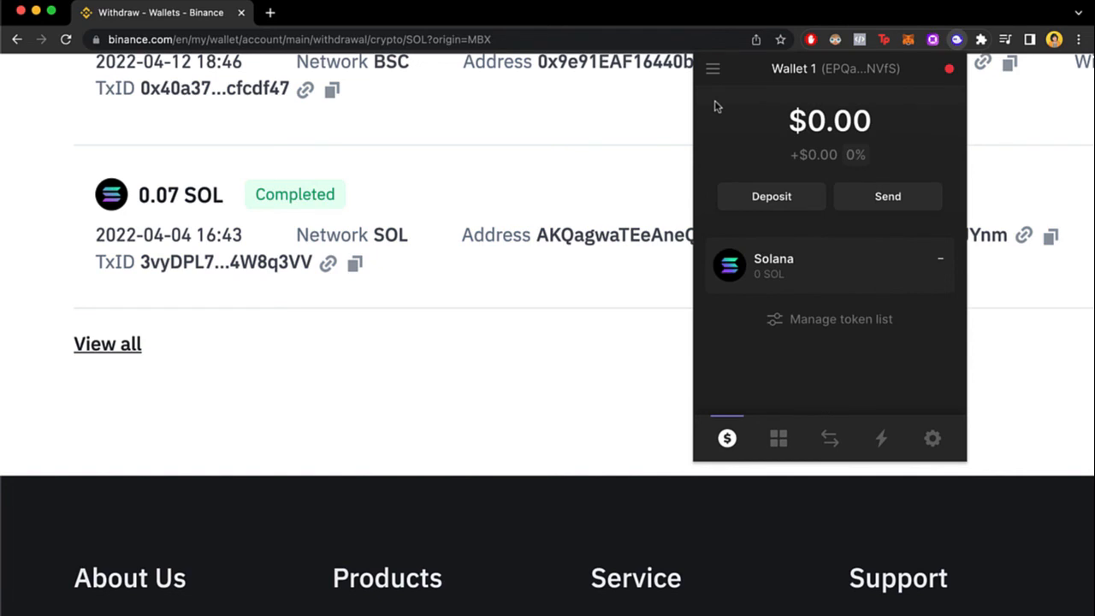